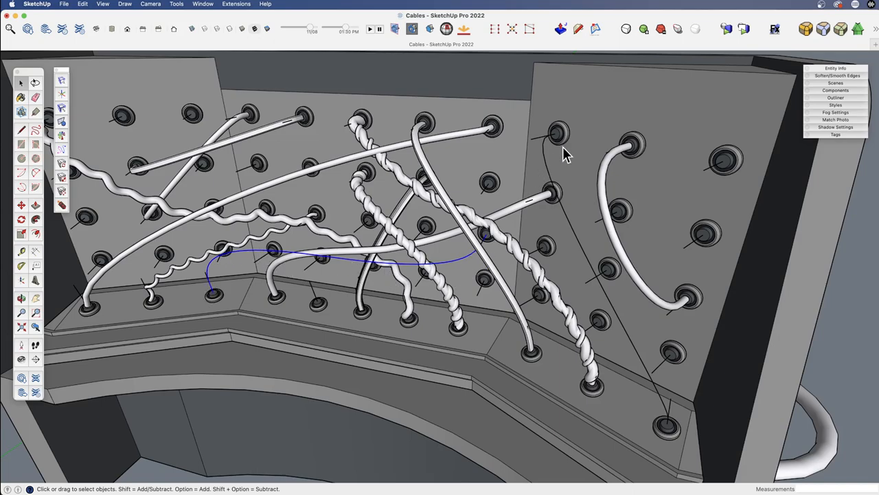
mouse_move(481, 178)
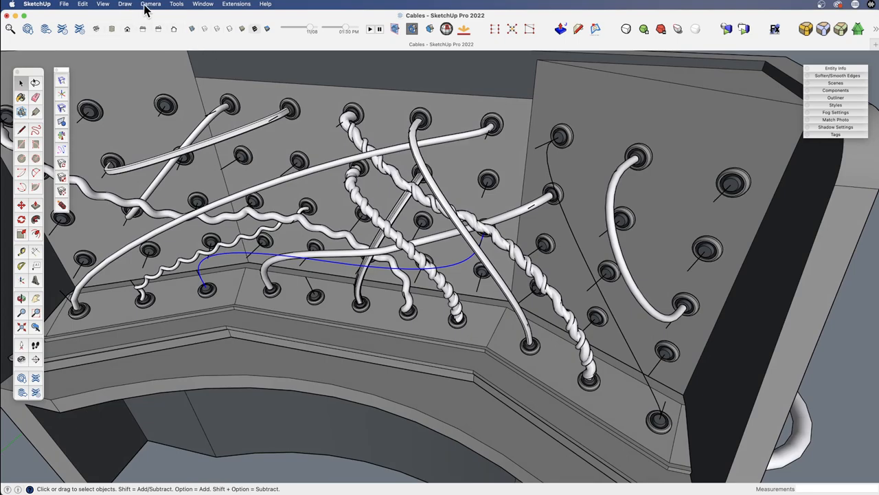
Draw a circle centred in the grommet hole as the base of the cable stub
click(124, 4)
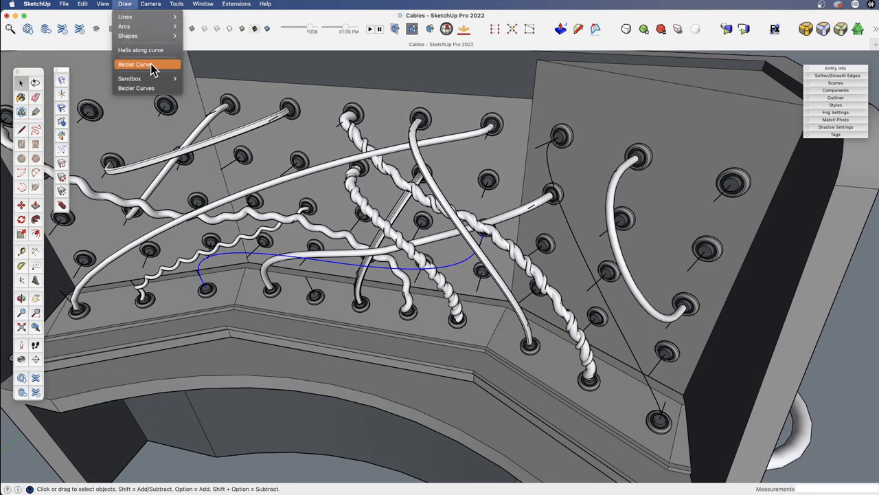
mouse_move(456, 208)
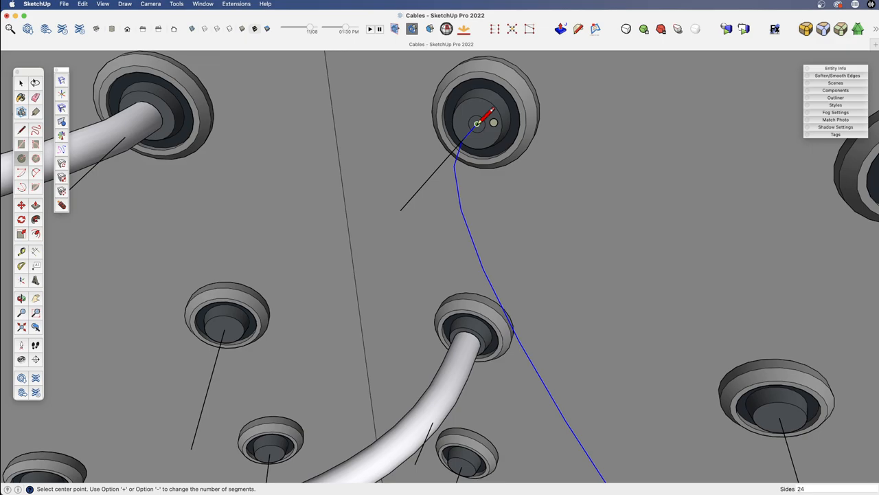
click(478, 123)
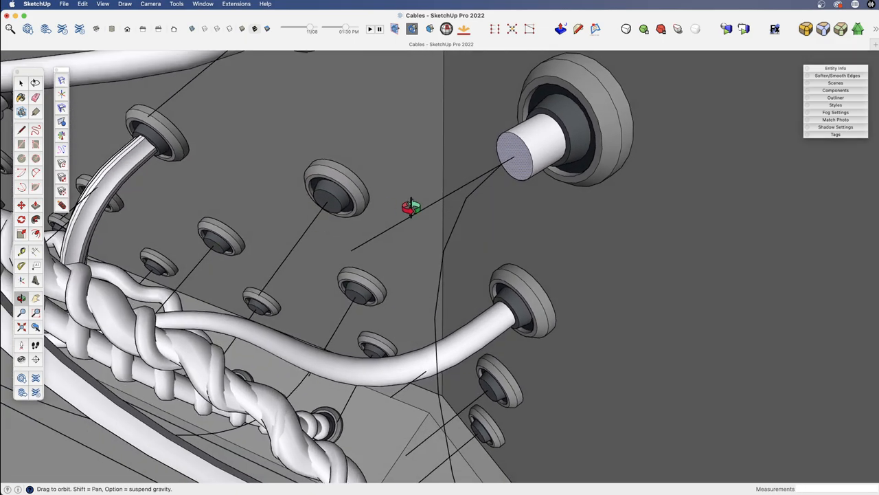
Create a new component from the selected cylinder stub
click(539, 145)
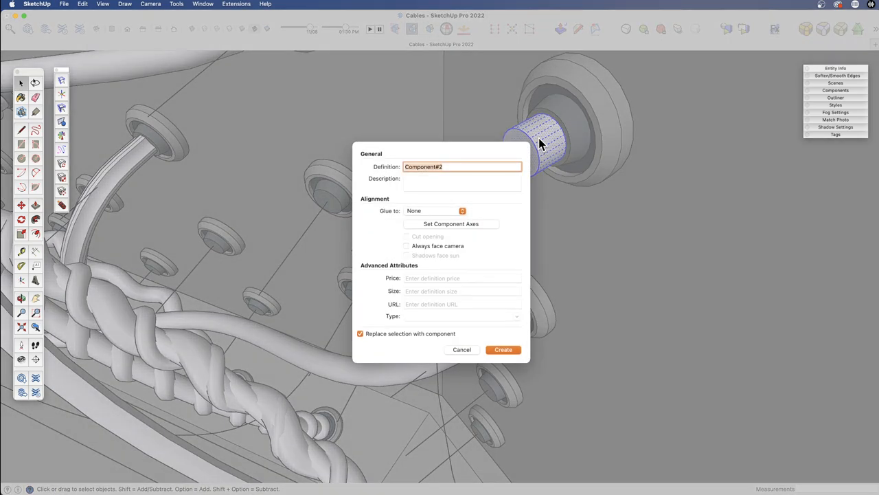
mouse_move(478, 247)
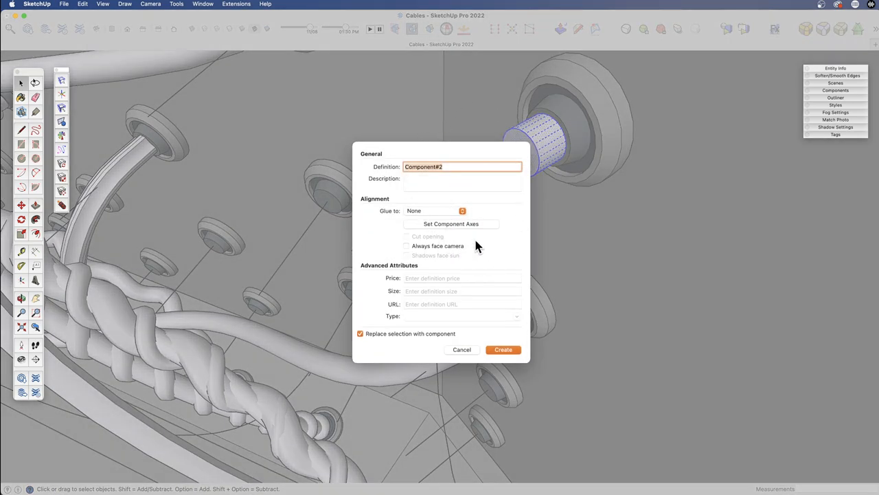
mouse_move(454, 221)
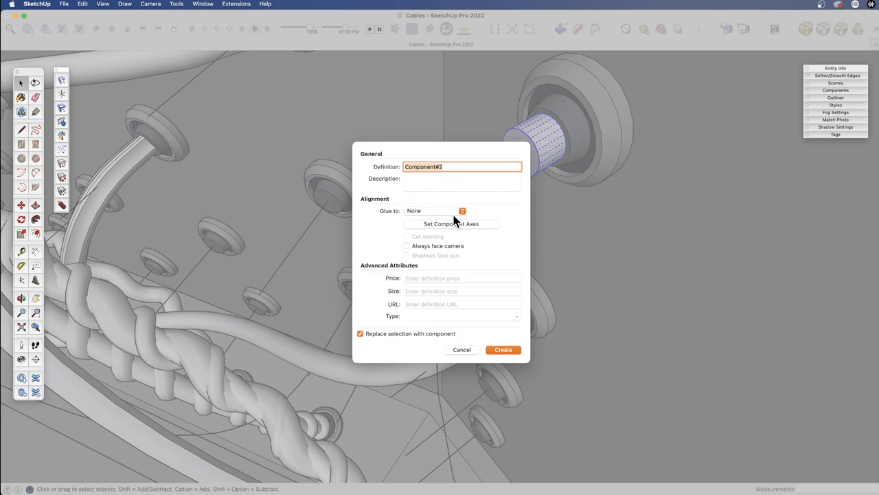
mouse_move(446, 225)
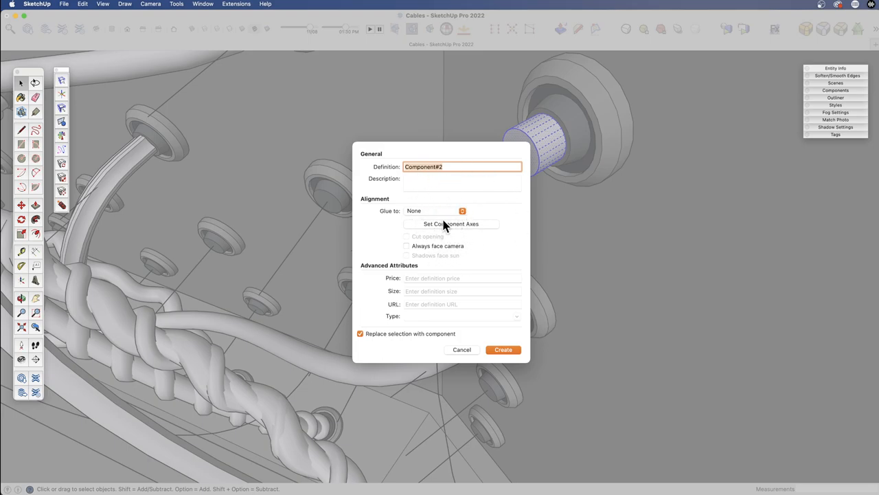
click(503, 349)
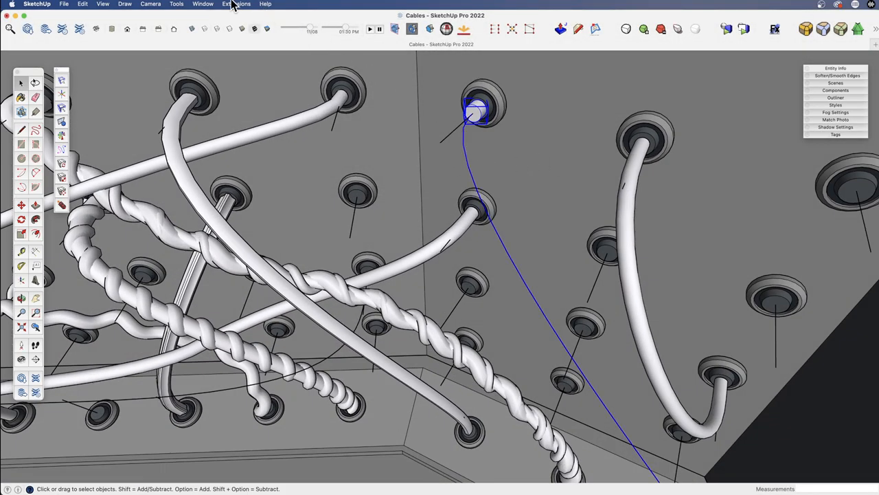
Run Component Stringer on the stub and curve with Scaling set to None
click(237, 4)
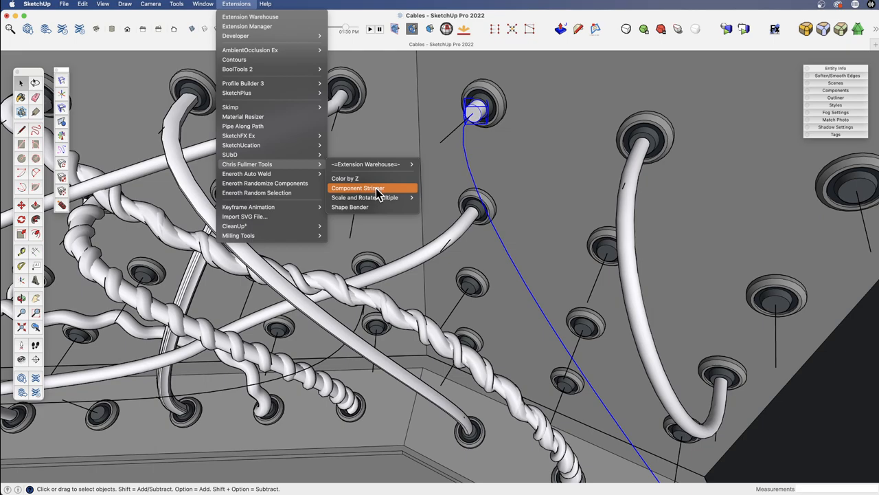
click(357, 187)
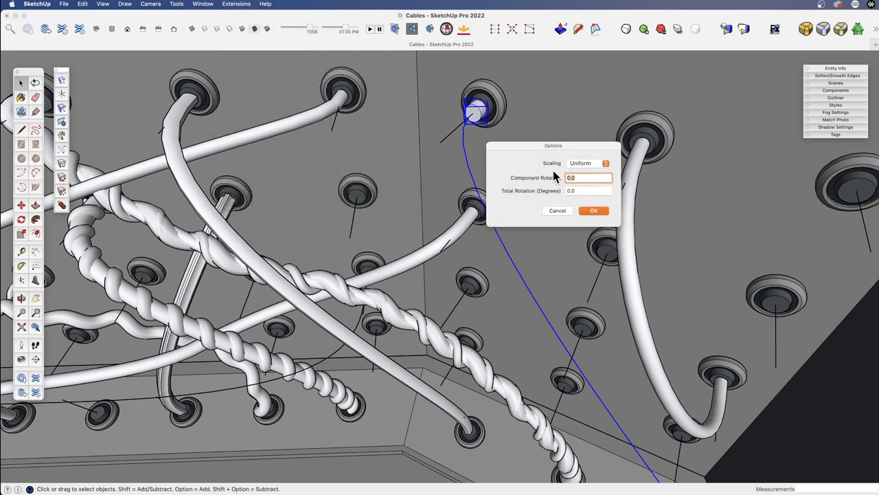
click(589, 162)
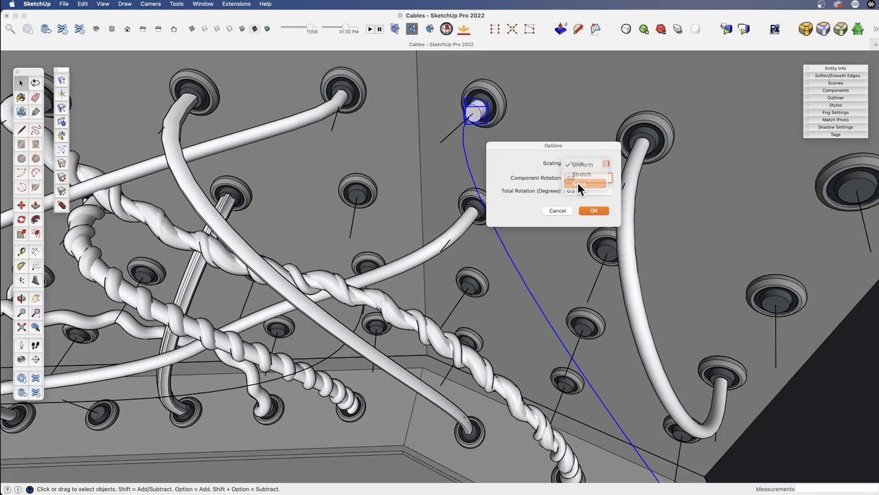
click(579, 184)
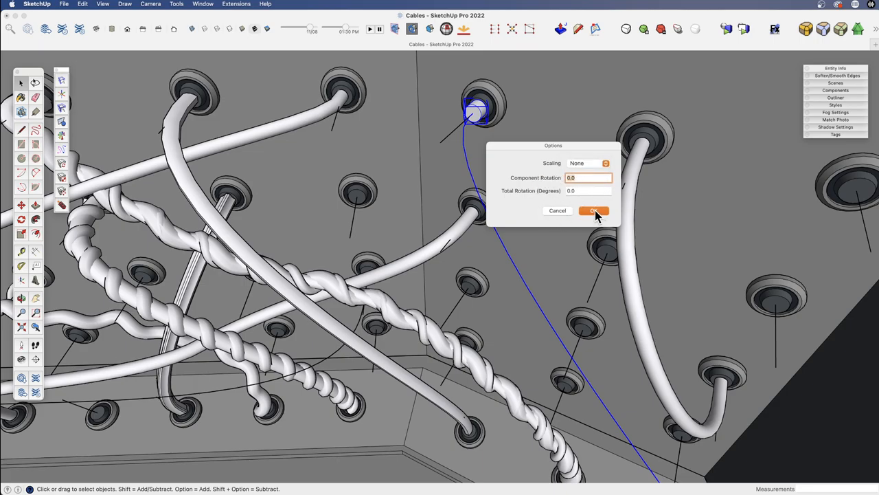
click(593, 211)
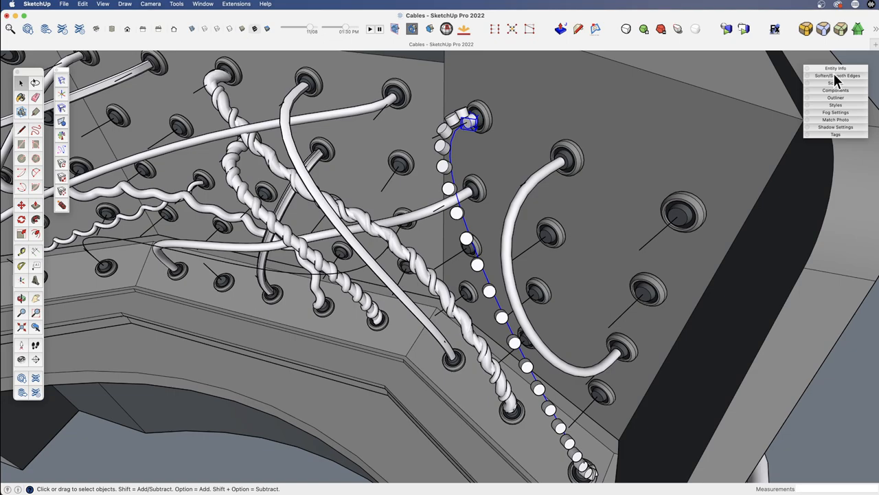
Read the curve's length in Entity Info and orbit to inspect the strung copies
click(836, 69)
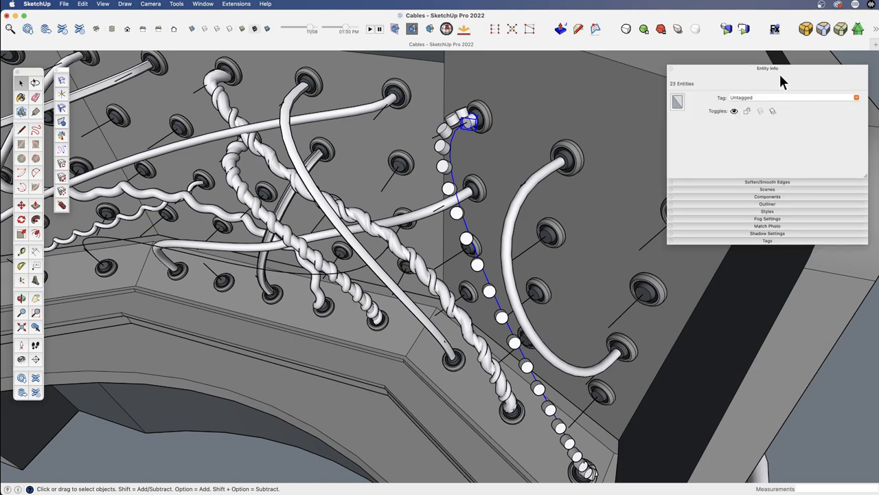
mouse_move(456, 189)
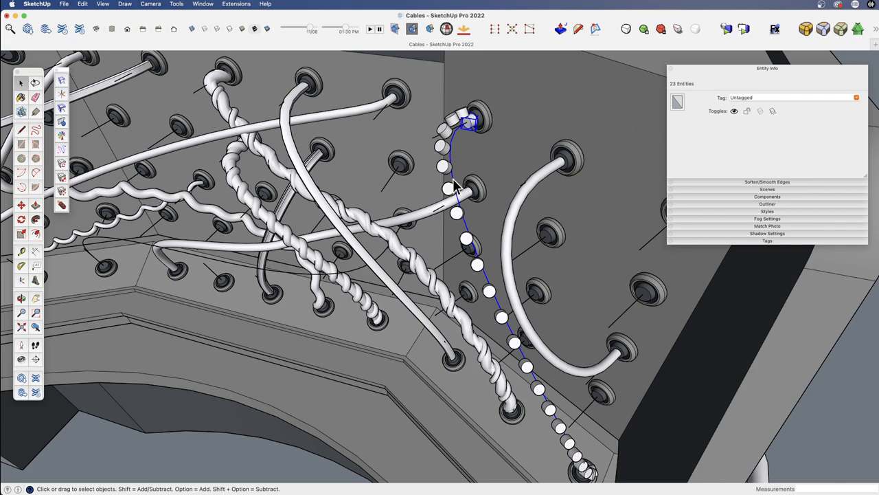
click(467, 126)
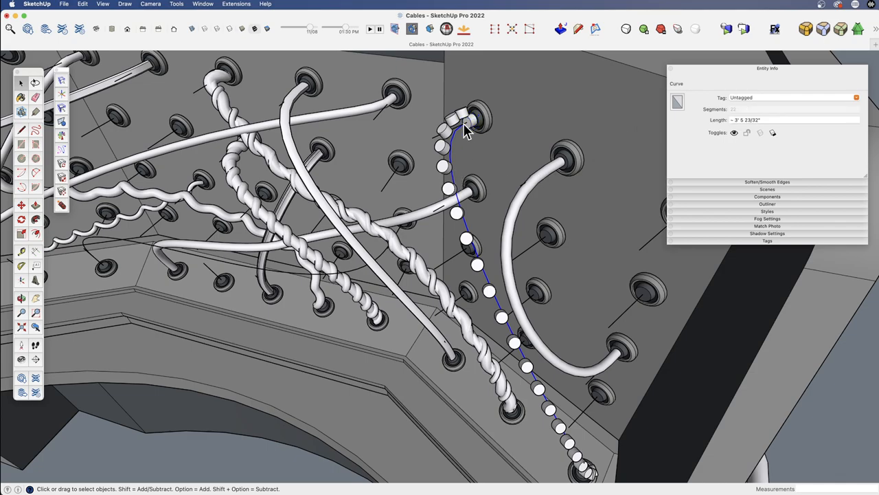
scroll(up, 3)
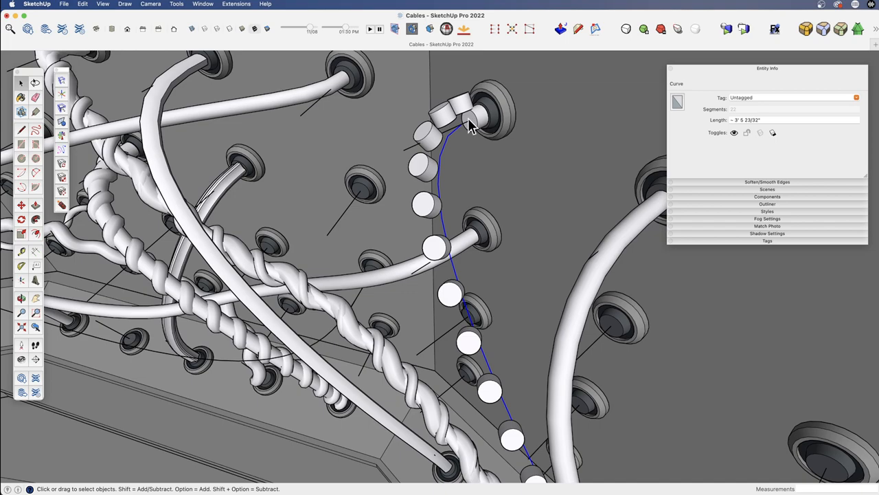
drag(470, 127, 525, 355)
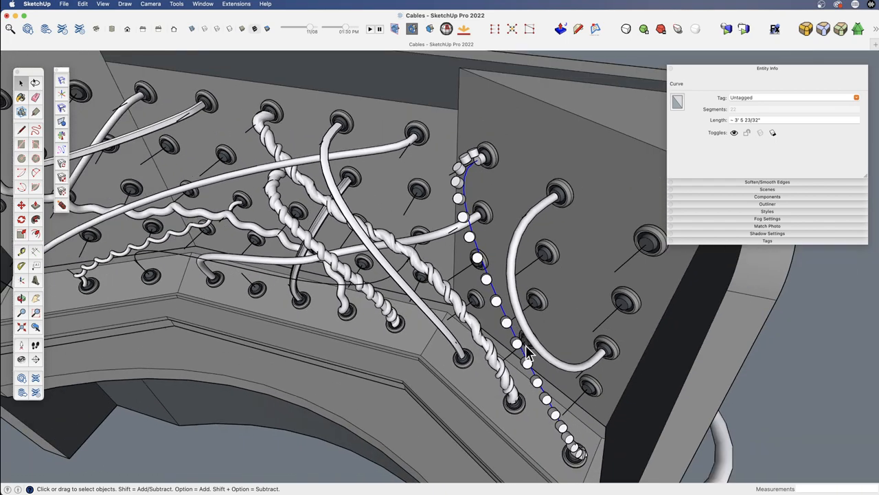
mouse_move(739, 113)
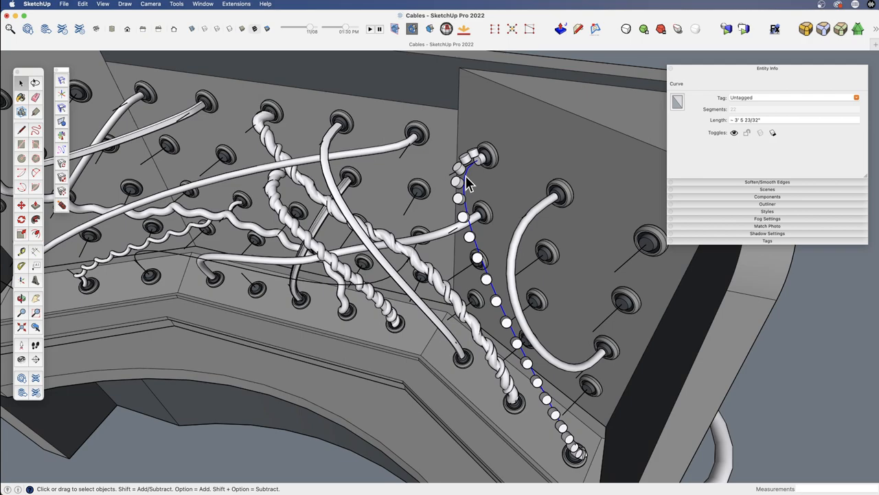
mouse_move(487, 190)
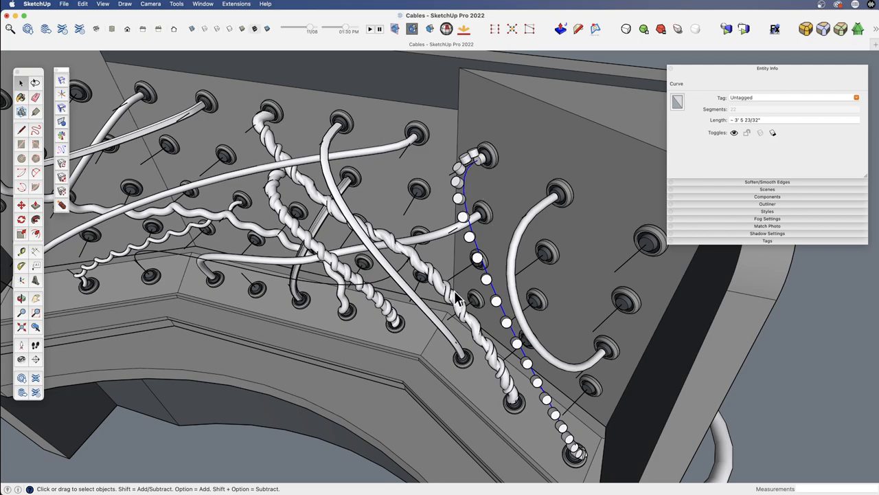
drag(456, 300, 575, 192)
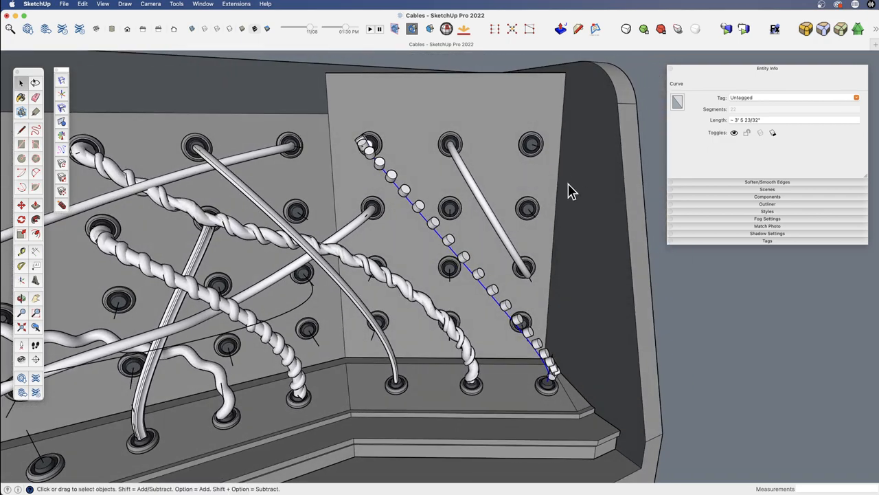
mouse_move(489, 237)
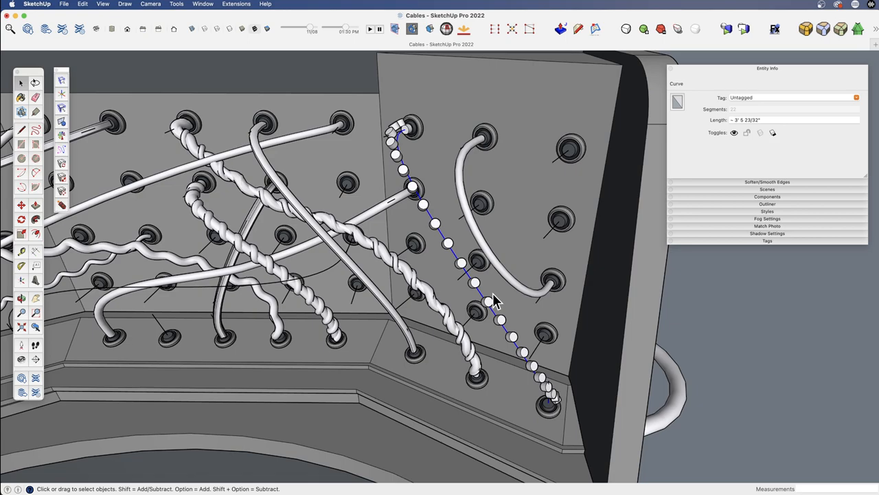
mouse_move(405, 165)
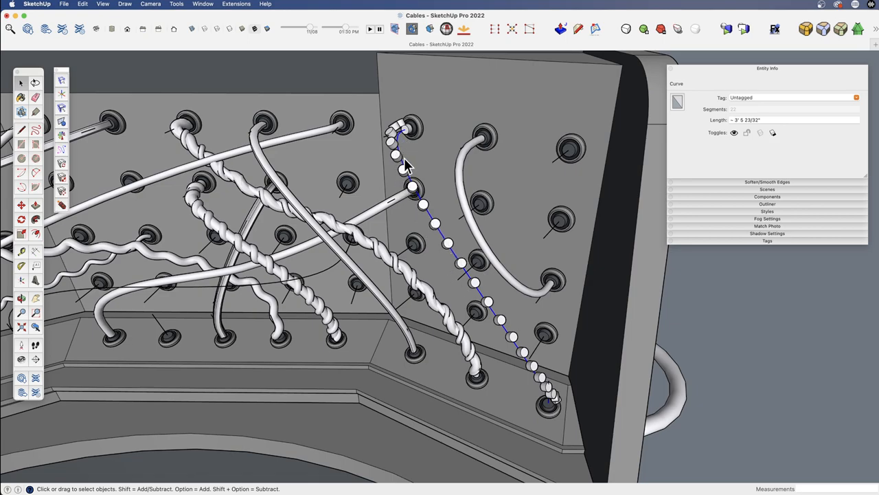
mouse_move(409, 176)
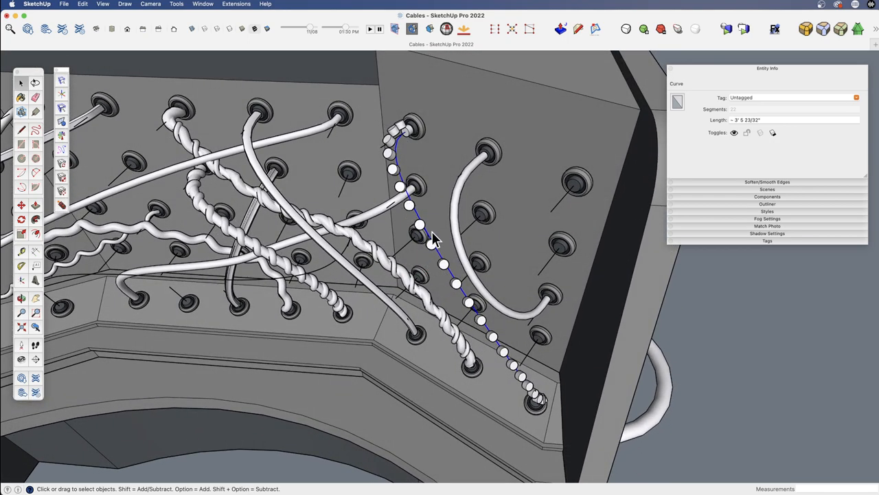
mouse_move(410, 144)
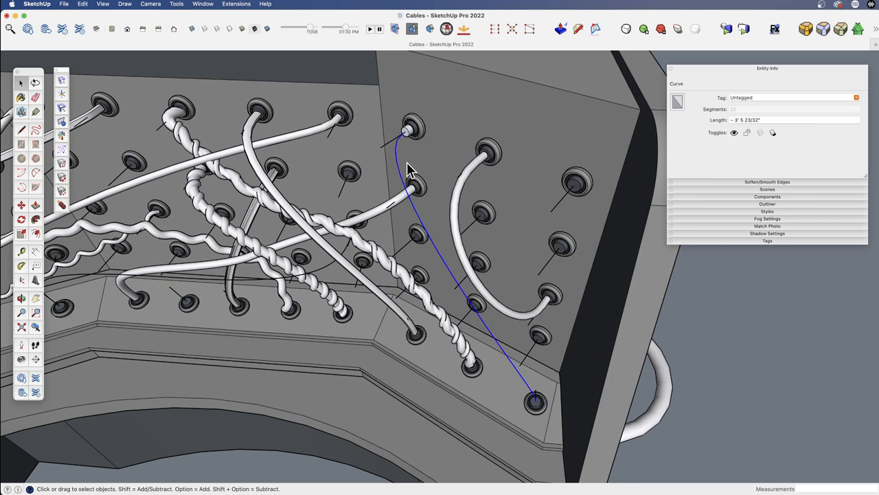
Rerun Component Stringer along the curve with Scaling None and Rotation 0.0
drag(410, 167, 440, 144)
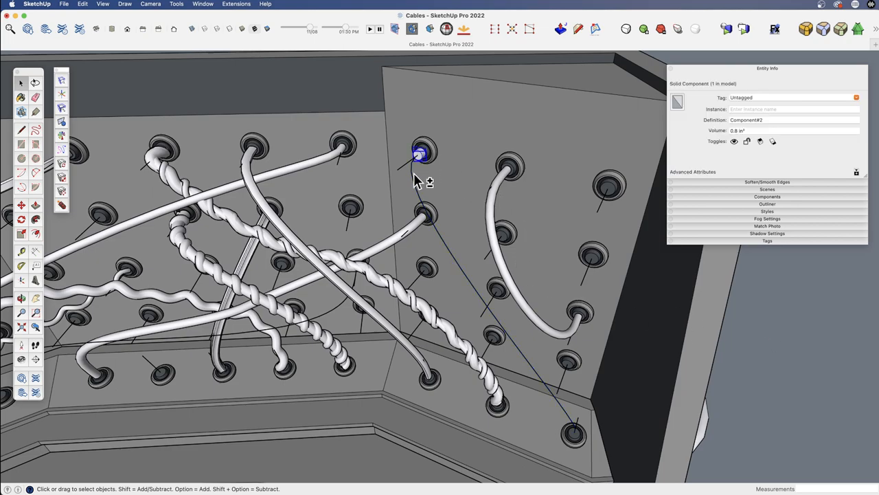
click(237, 4)
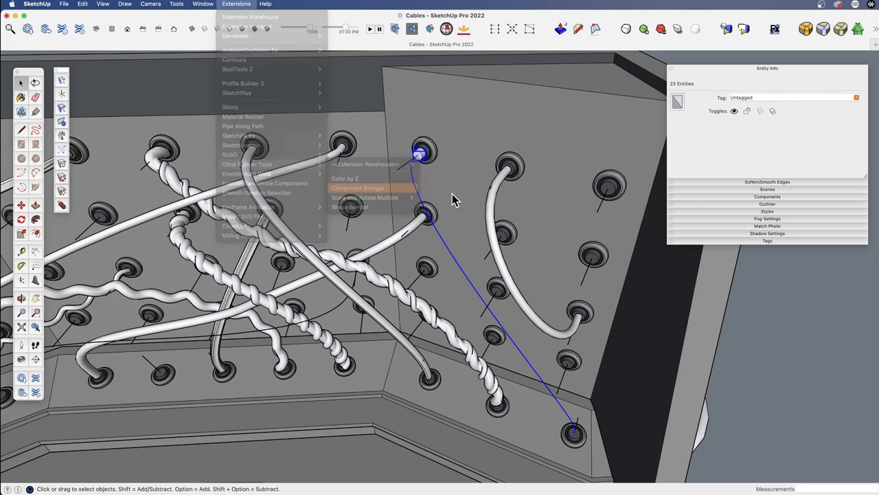
click(357, 187)
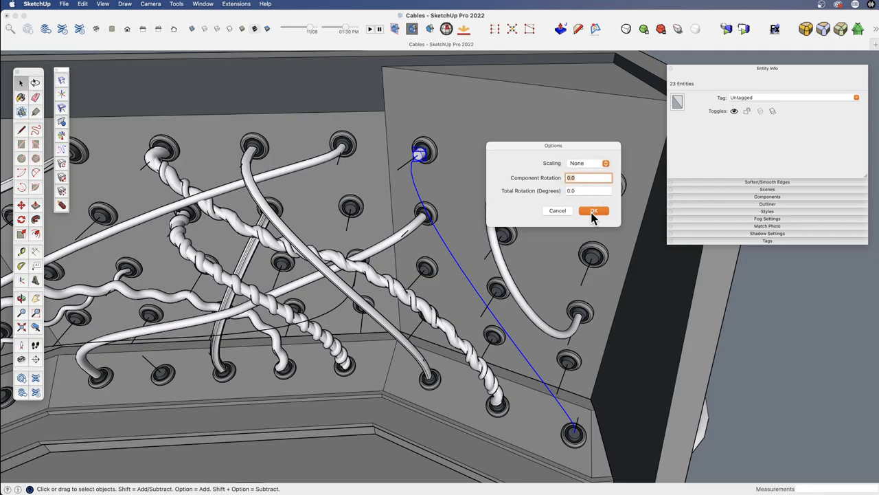
click(594, 210)
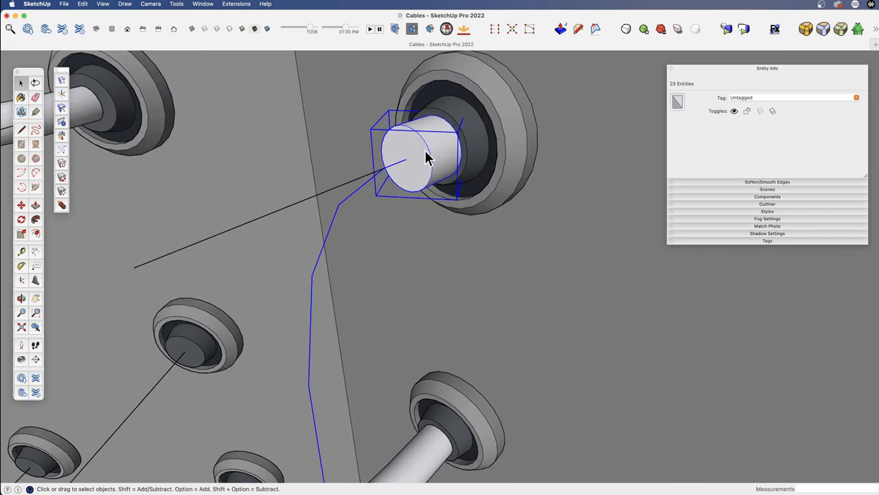
Change the stub component's axes, placing the origin at its end face centre
right_click(426, 158)
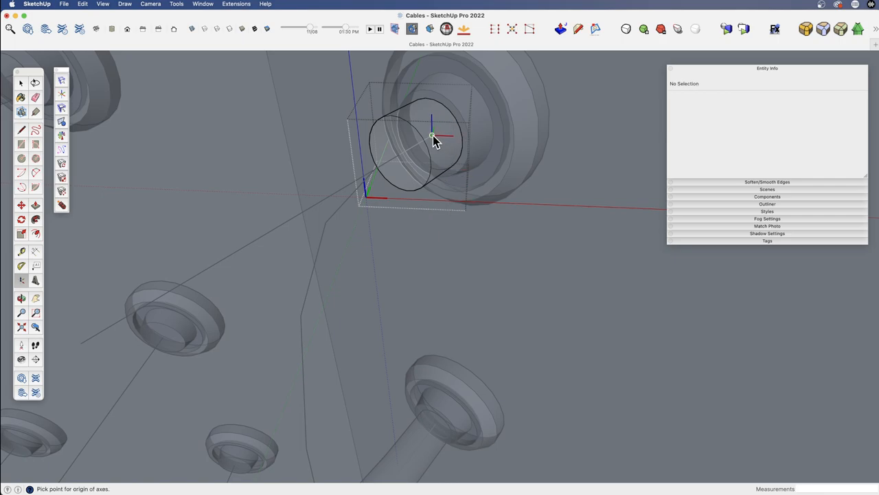
mouse_move(431, 136)
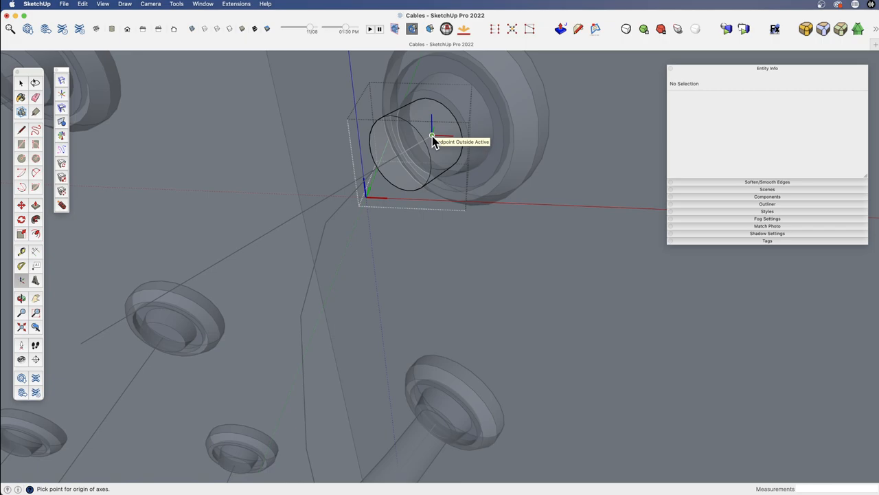
click(431, 136)
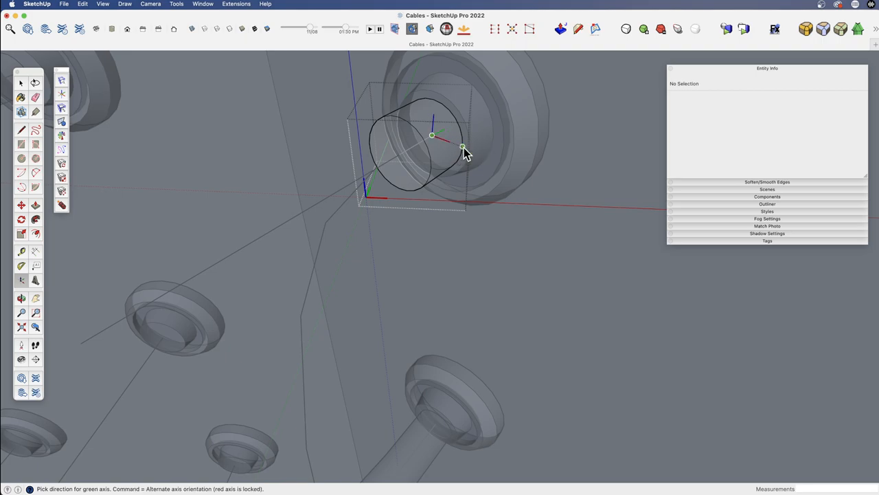
mouse_move(431, 102)
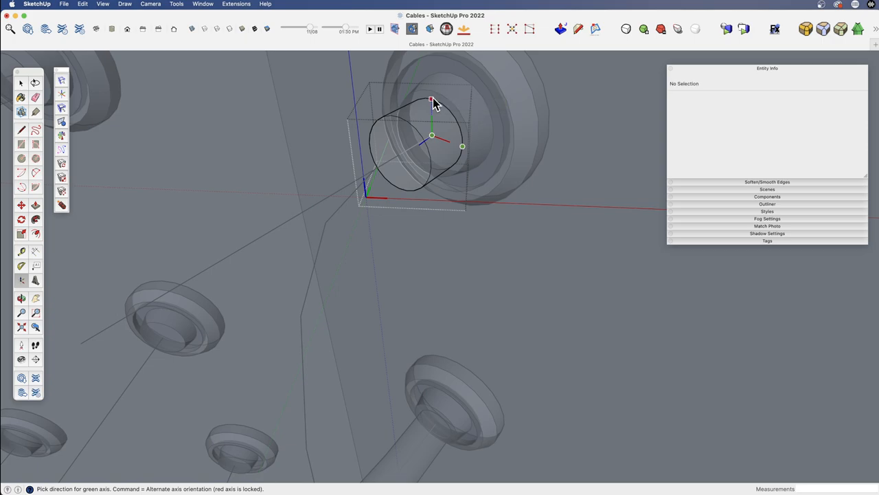
mouse_move(443, 96)
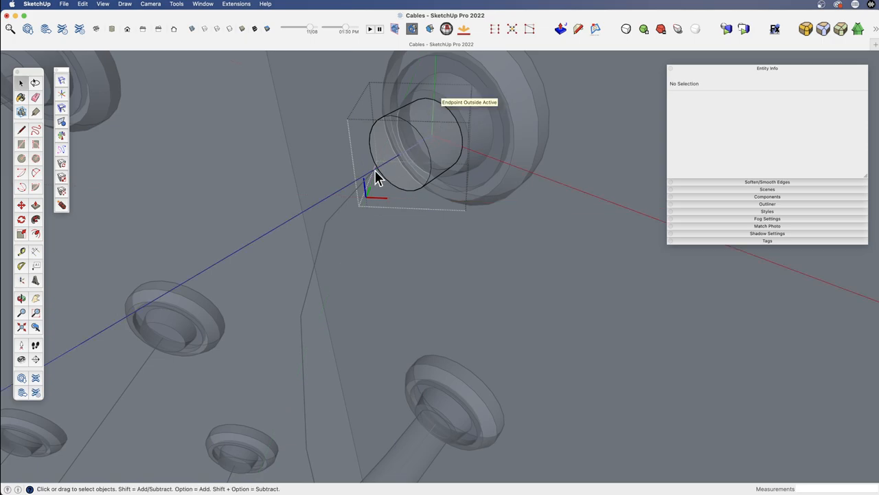
mouse_move(501, 170)
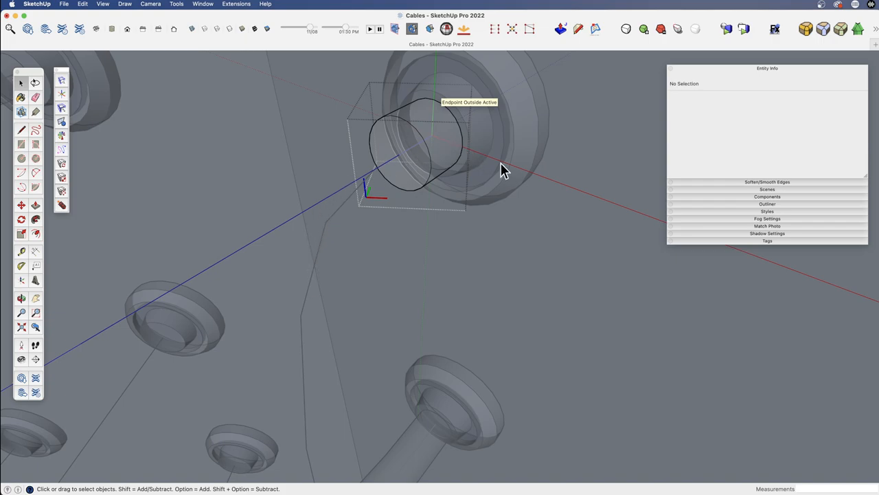
mouse_move(497, 192)
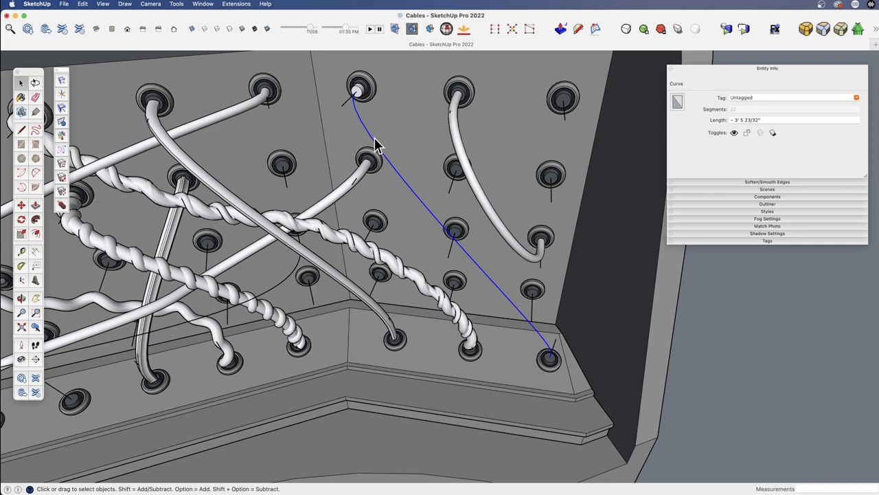
Convert the cable curve with Polyline Segmentor into 48 equal segments
right_click(360, 126)
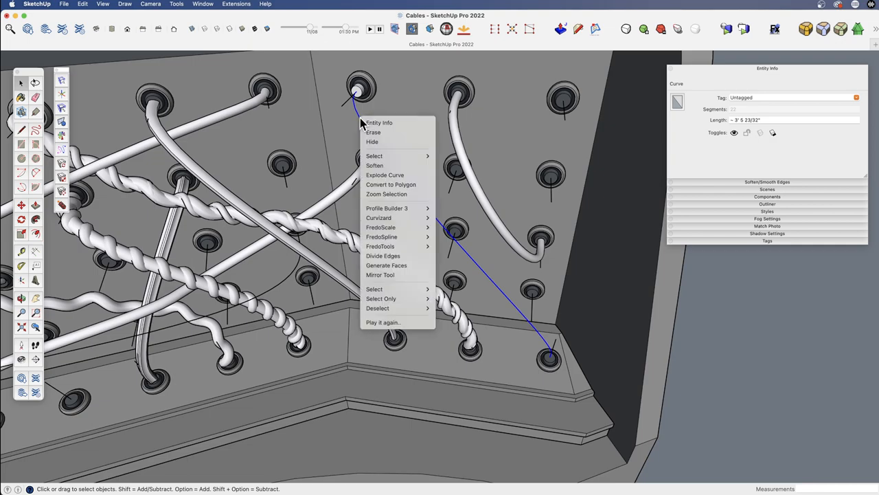
mouse_move(398, 256)
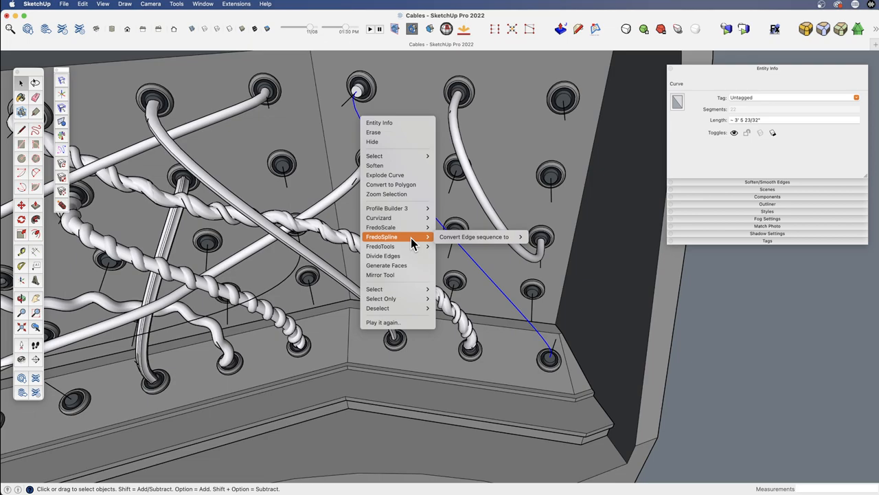
mouse_move(382, 255)
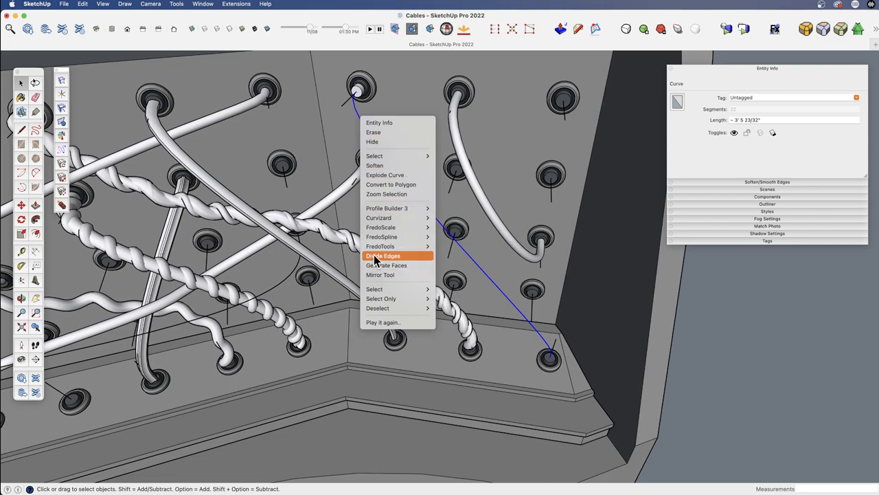
mouse_move(399, 237)
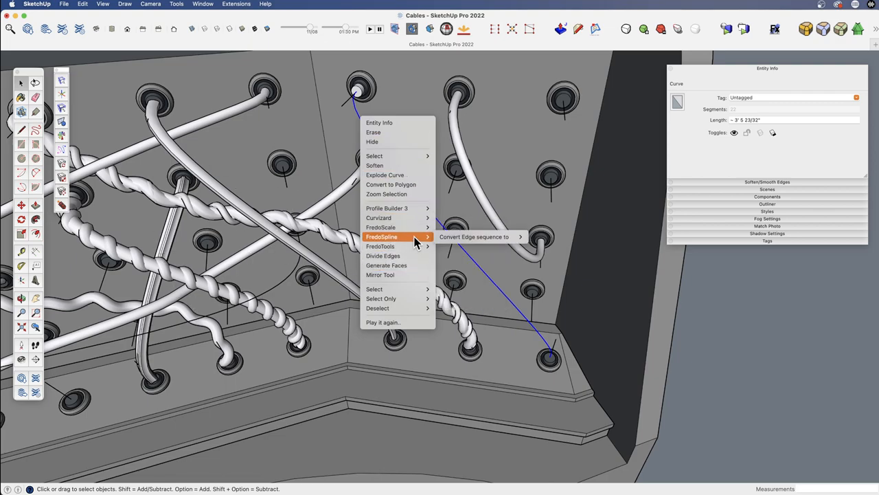
mouse_move(421, 242)
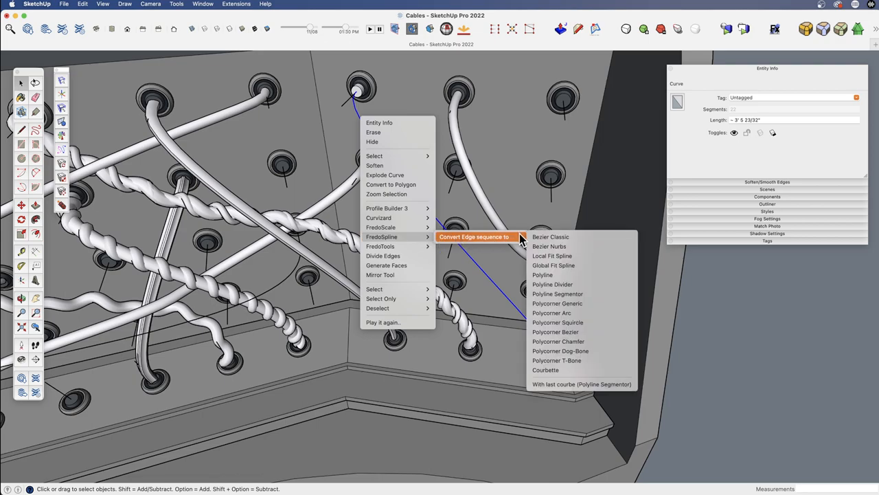
mouse_move(574, 300)
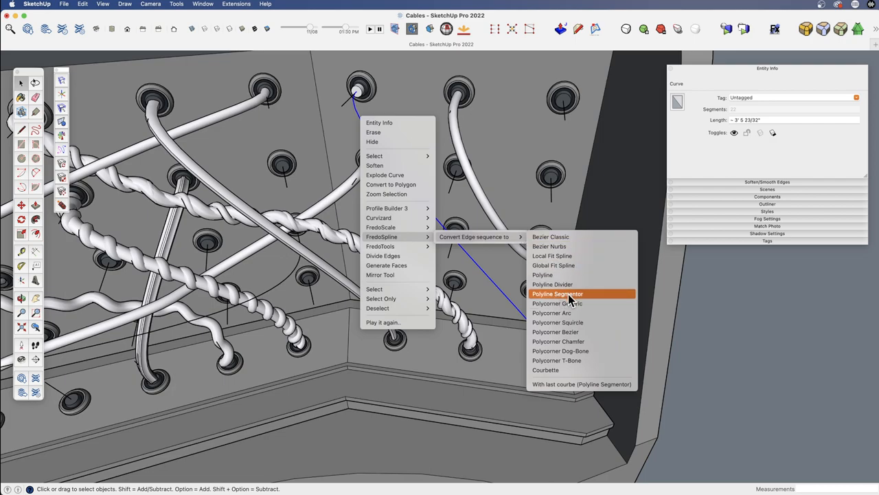
click(558, 294)
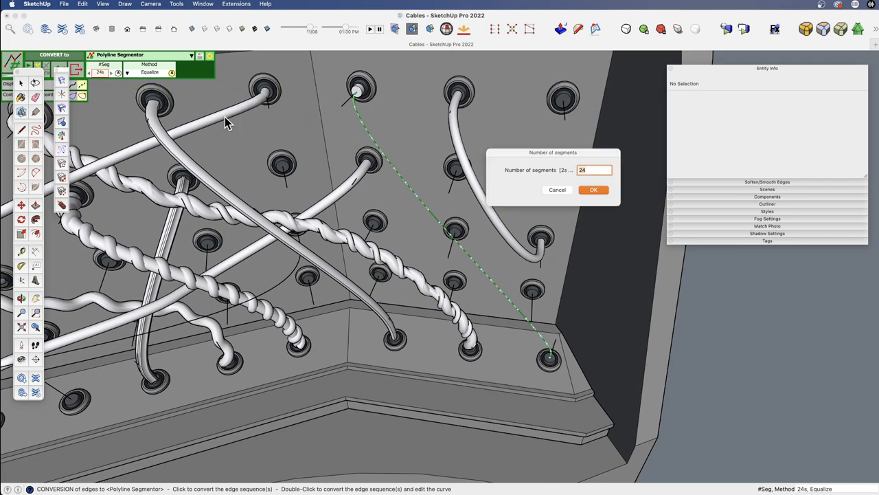
mouse_move(566, 173)
text(40)
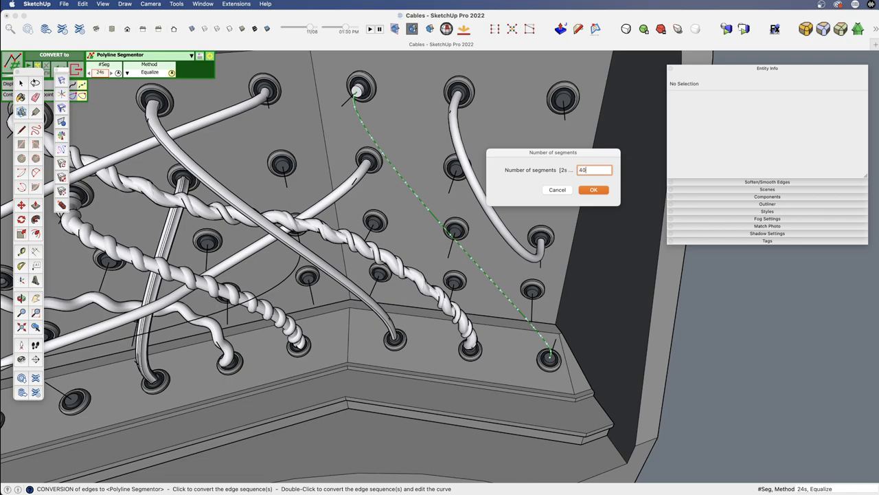
mouse_move(553, 190)
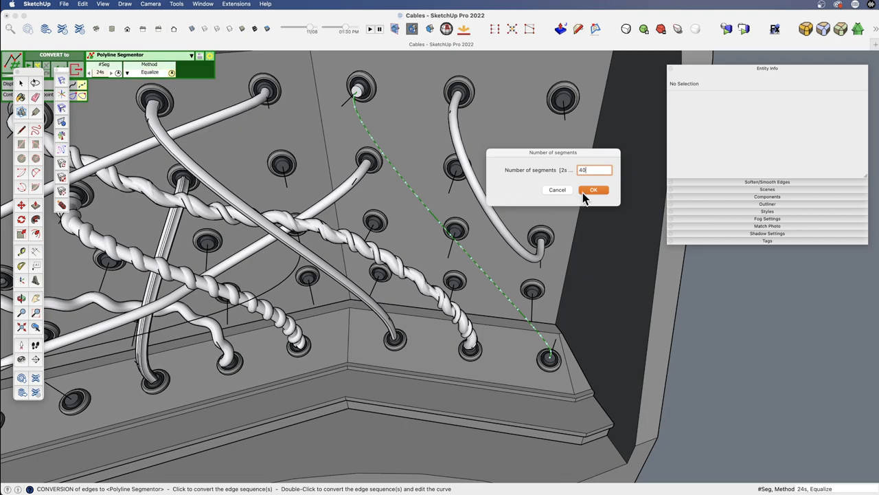
click(593, 190)
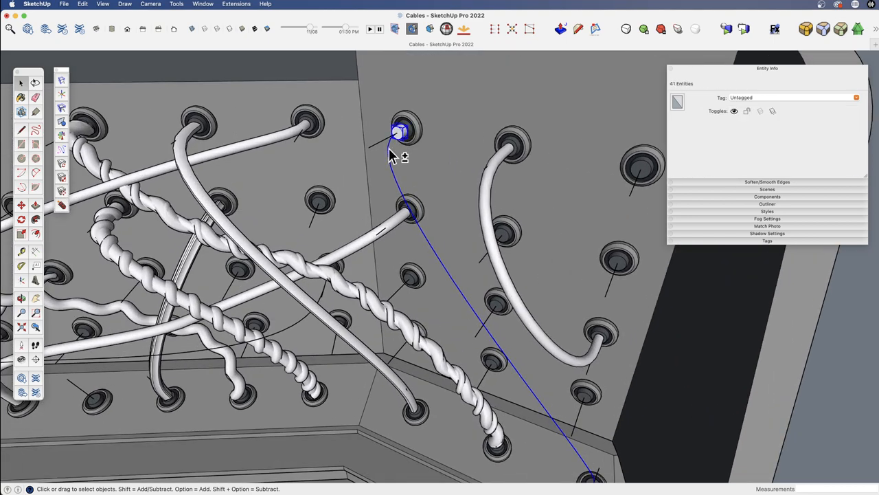
Run Component Stringer to place stub copies along the 48-segment polyline
click(236, 4)
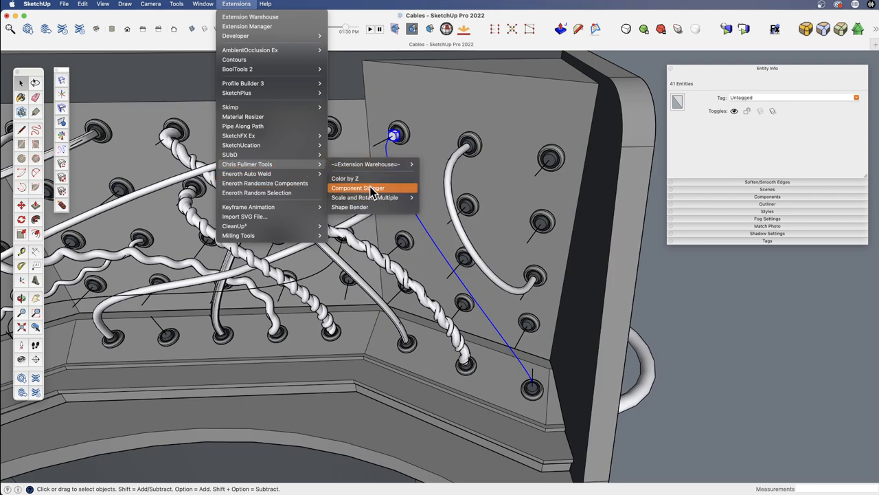
click(357, 187)
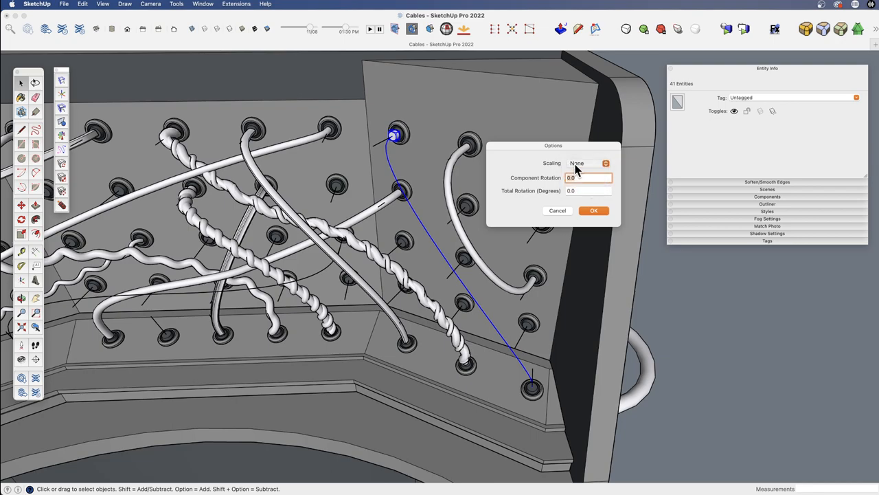
mouse_move(556, 181)
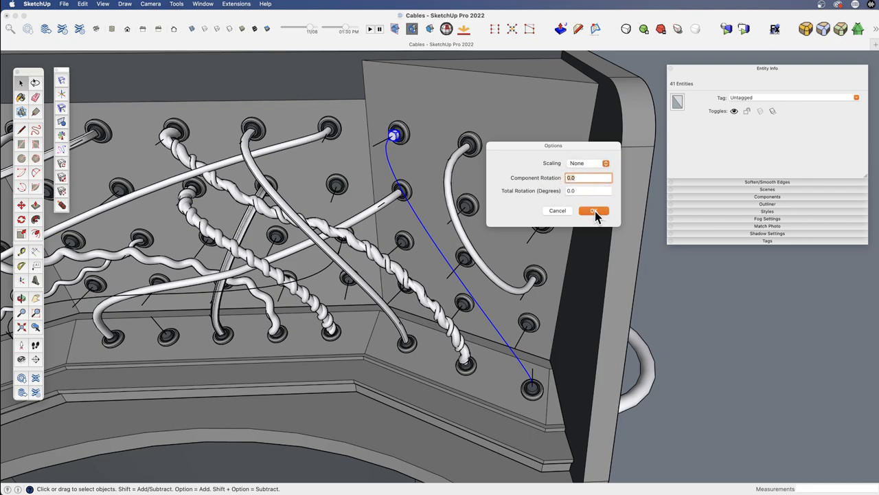
click(593, 210)
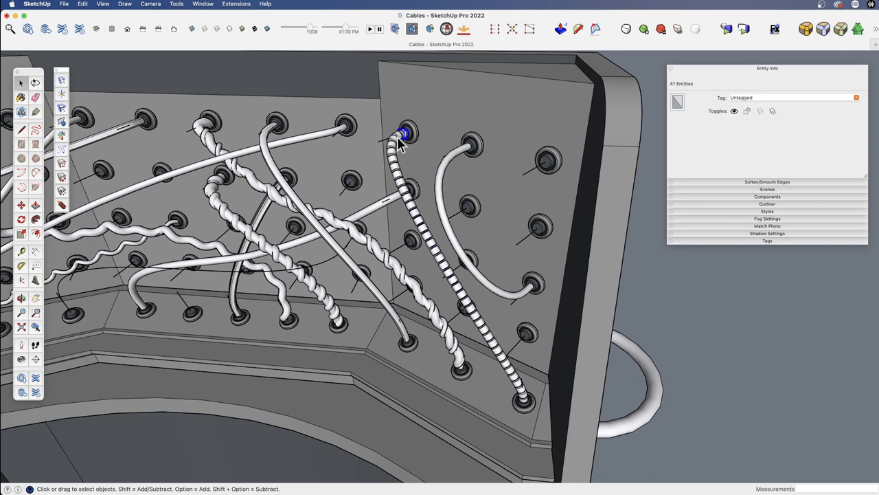
mouse_move(405, 178)
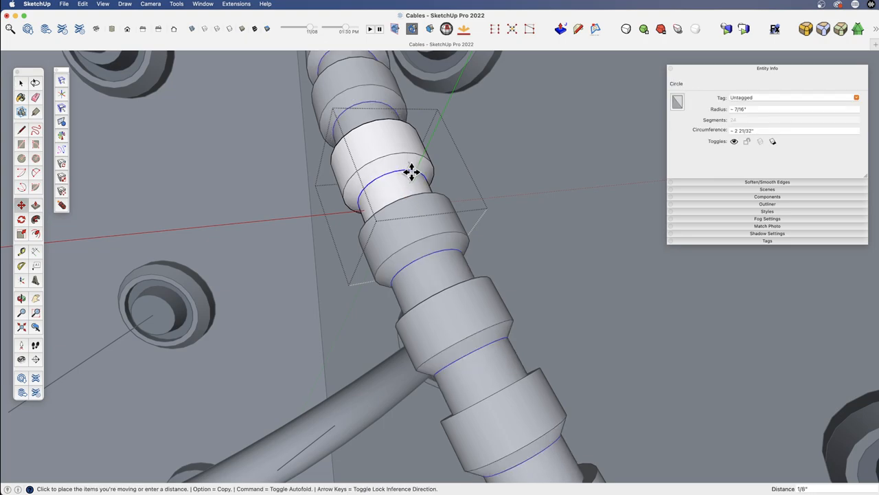
Orbit out to view the whole panel with the finished diagonal beaded cable
click(412, 171)
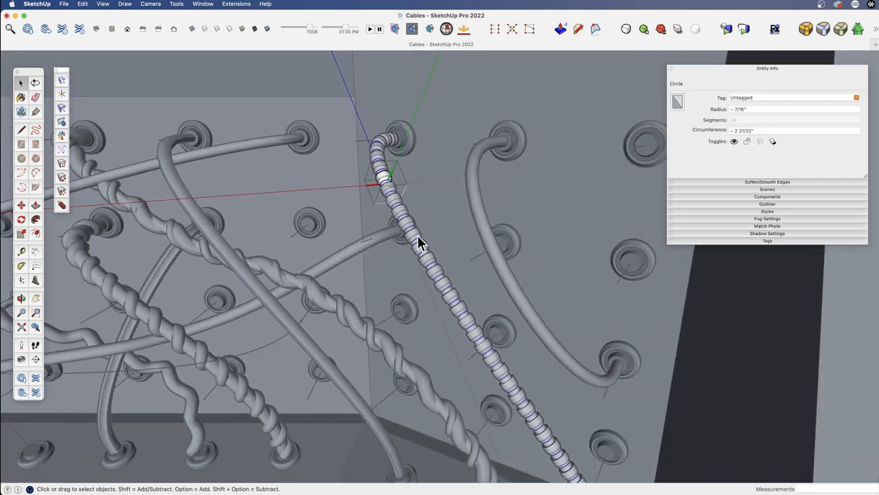
drag(419, 241, 442, 151)
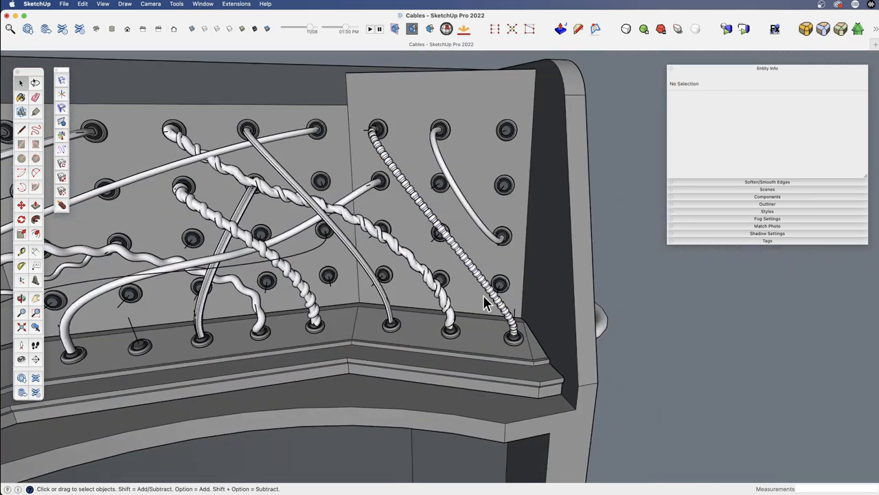
drag(484, 302, 423, 185)
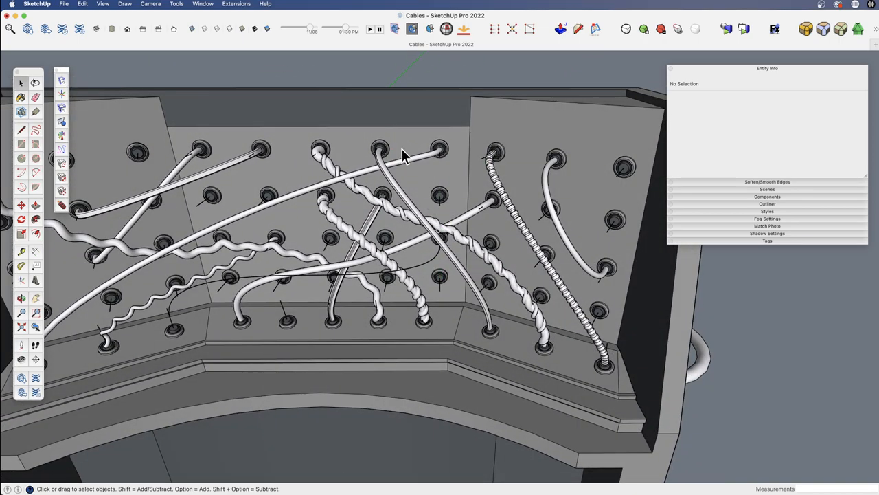
mouse_move(328, 75)
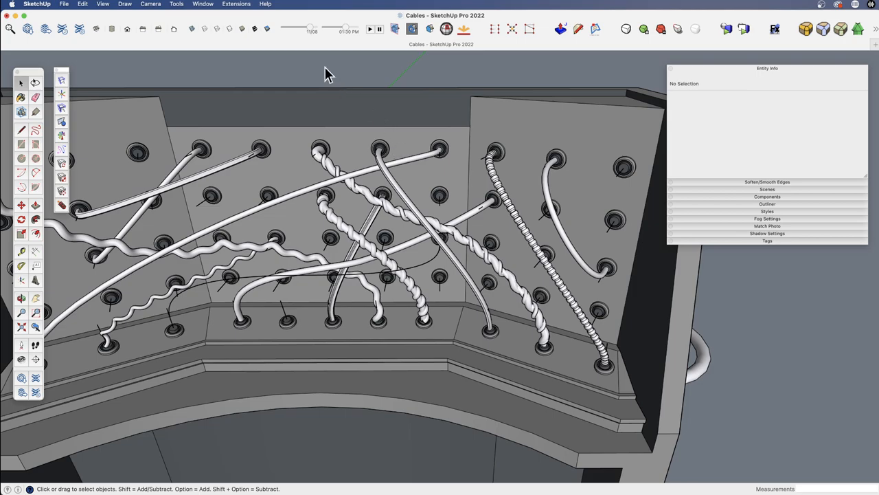
click(236, 5)
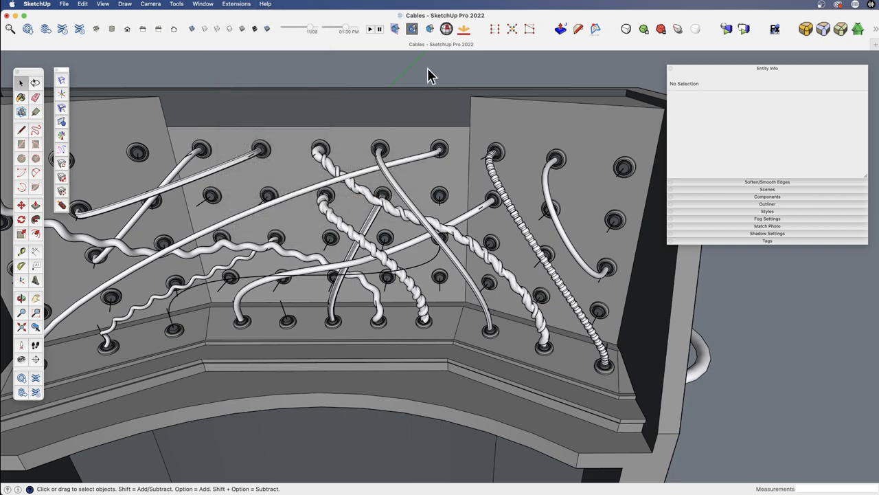
mouse_move(494, 165)
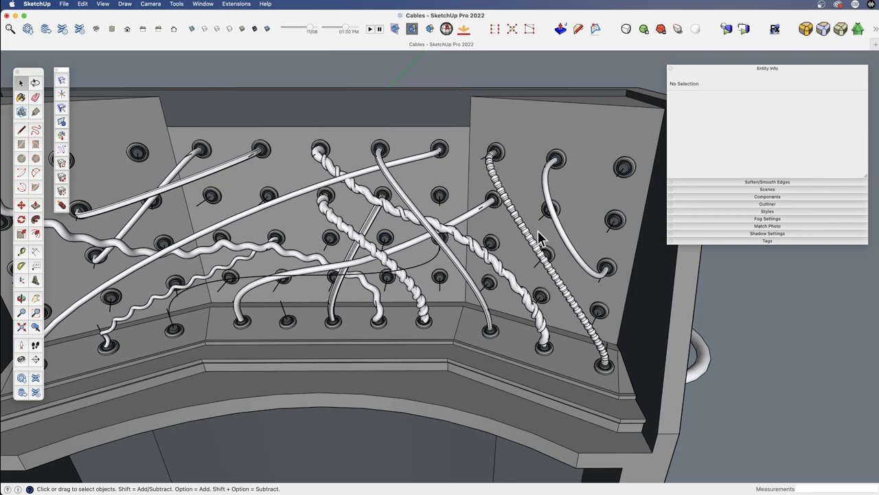
mouse_move(474, 164)
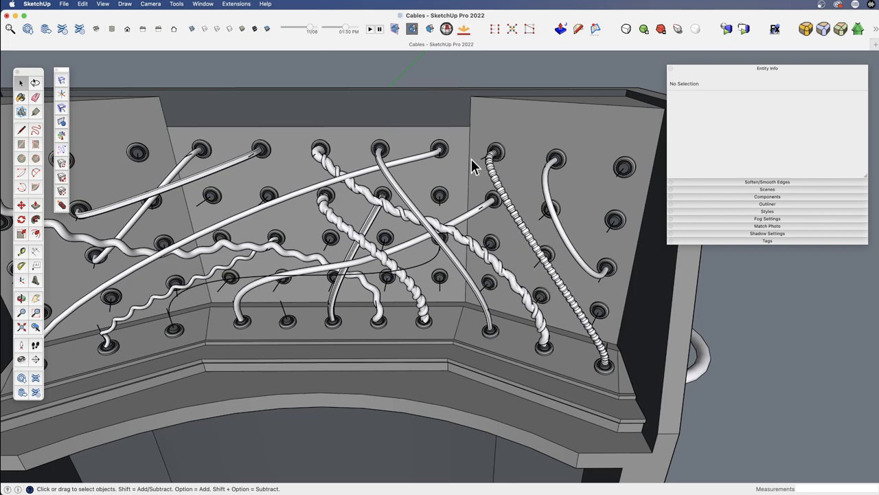
Apply Polyline Segmentor to the lower wavy guide curve
right_click(429, 268)
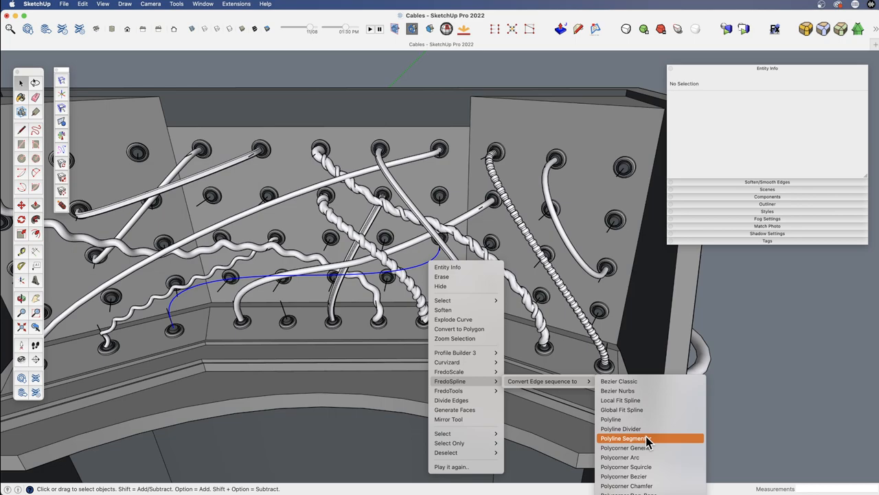
click(623, 437)
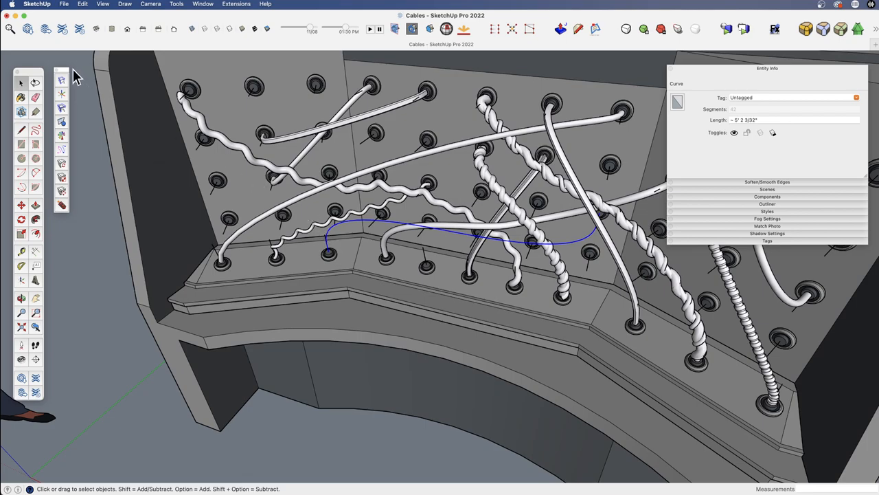
mouse_move(63, 156)
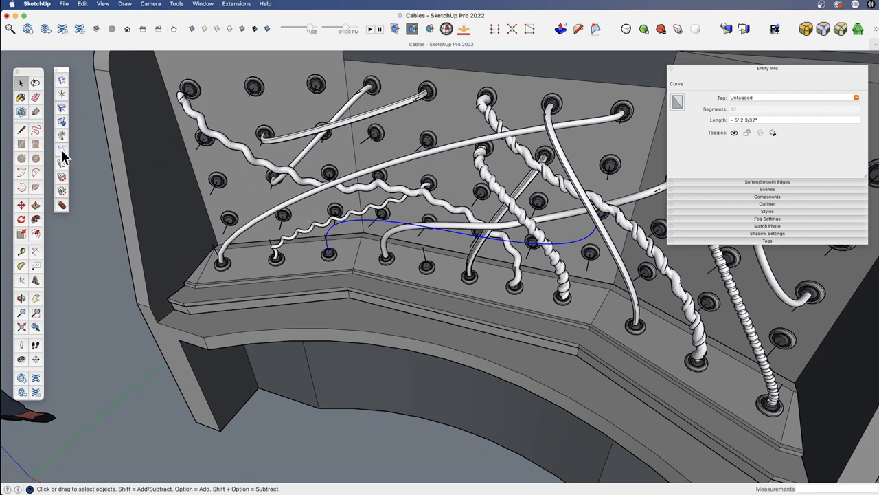
mouse_move(62, 152)
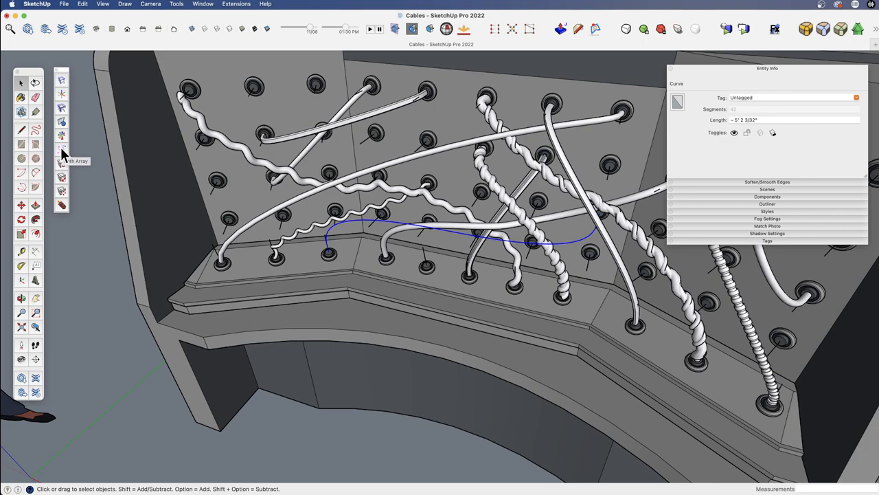
mouse_move(313, 239)
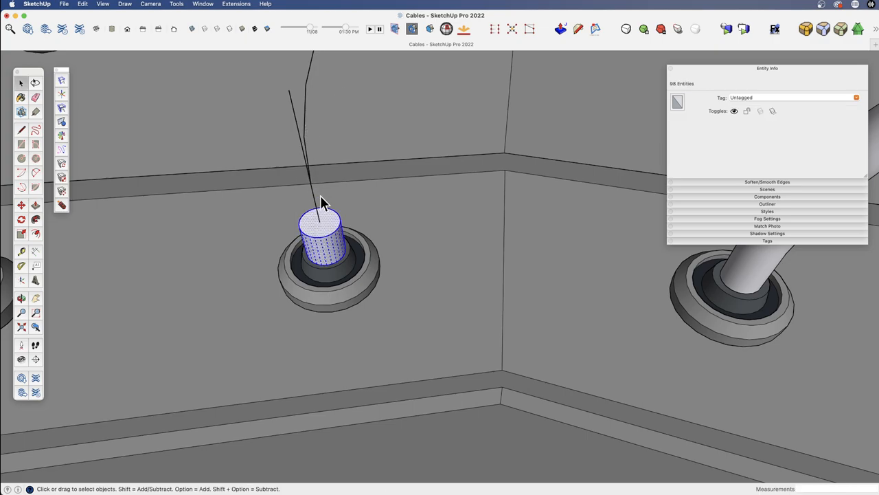
mouse_move(329, 234)
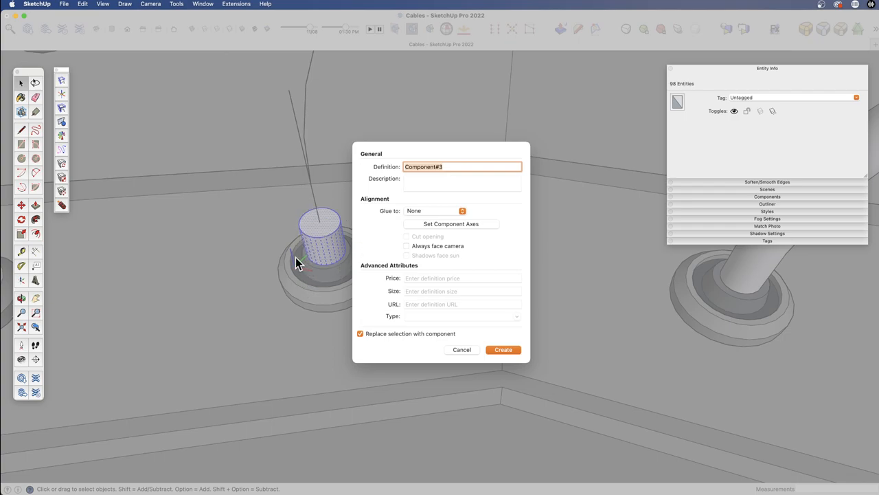
mouse_move(439, 228)
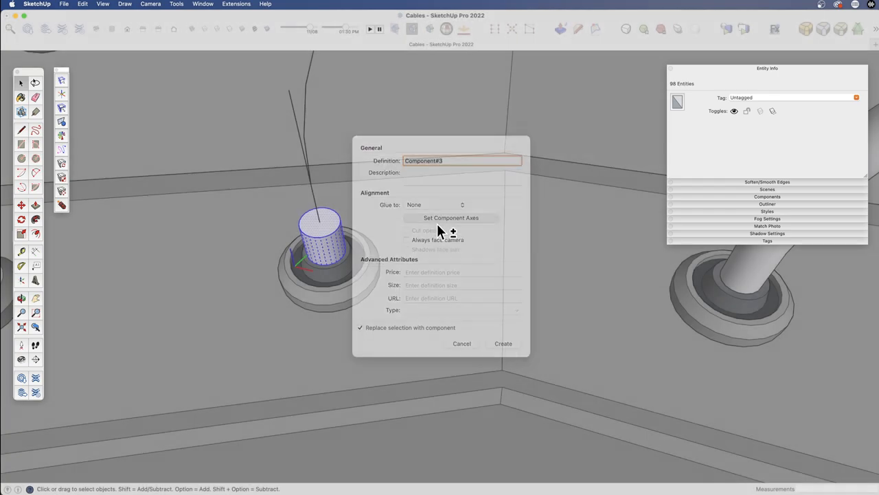
Set the cylinder component's axis origin at its base centre, aligned with the guide line, and create it
click(451, 217)
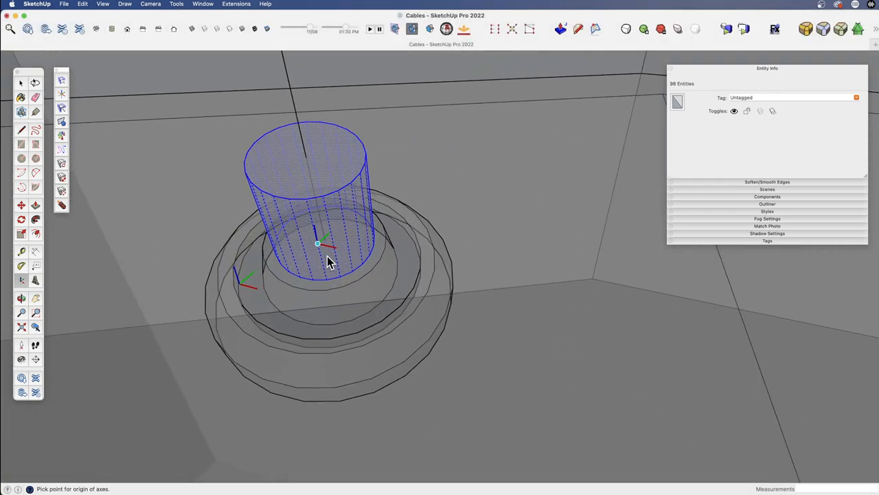
mouse_move(328, 249)
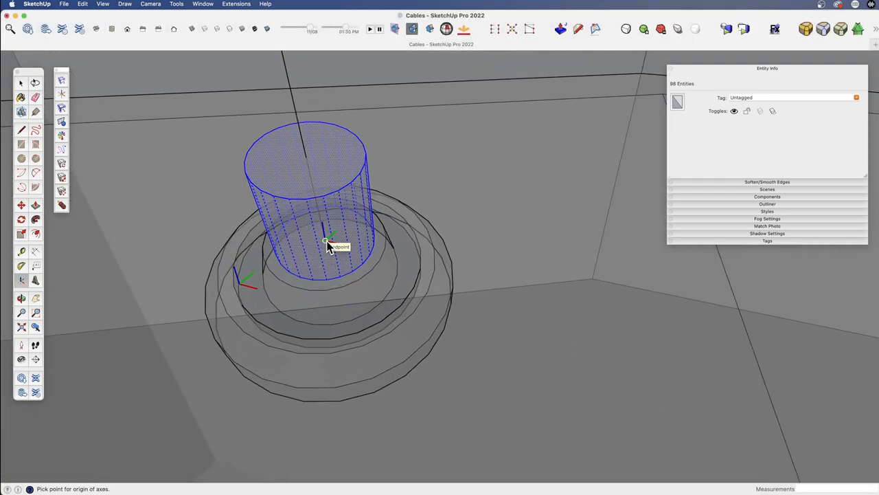
click(327, 242)
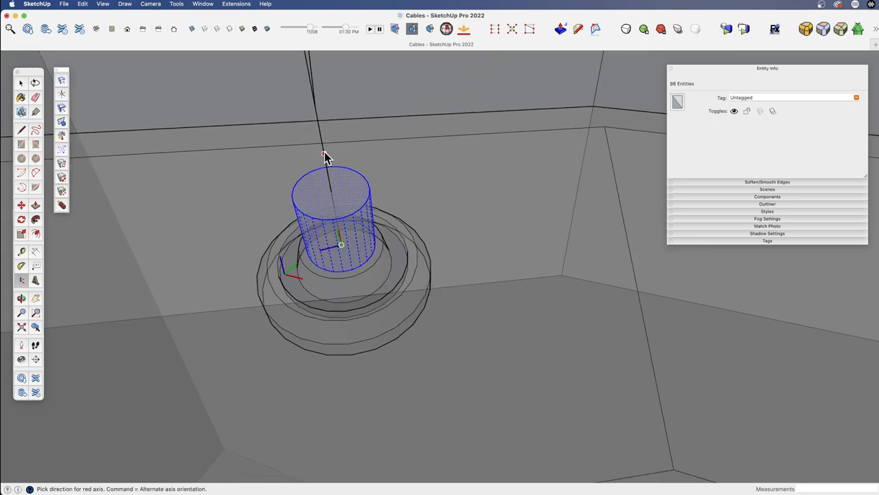
mouse_move(326, 157)
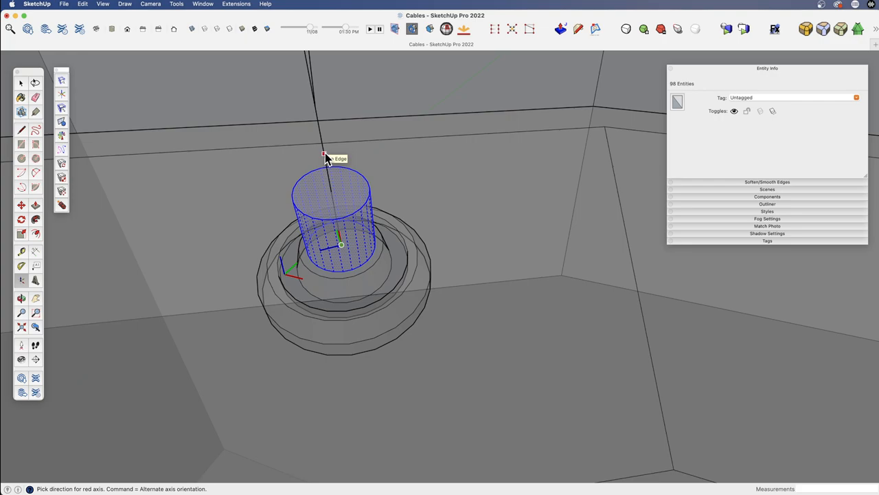
click(325, 154)
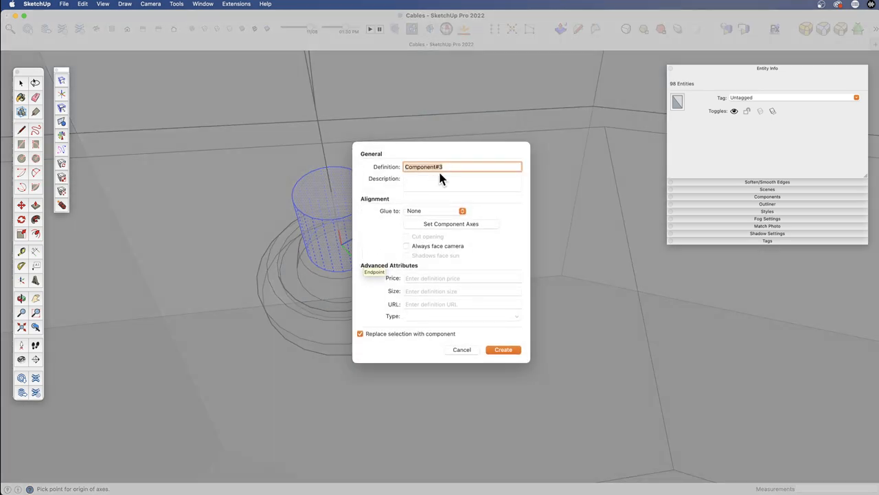
click(503, 351)
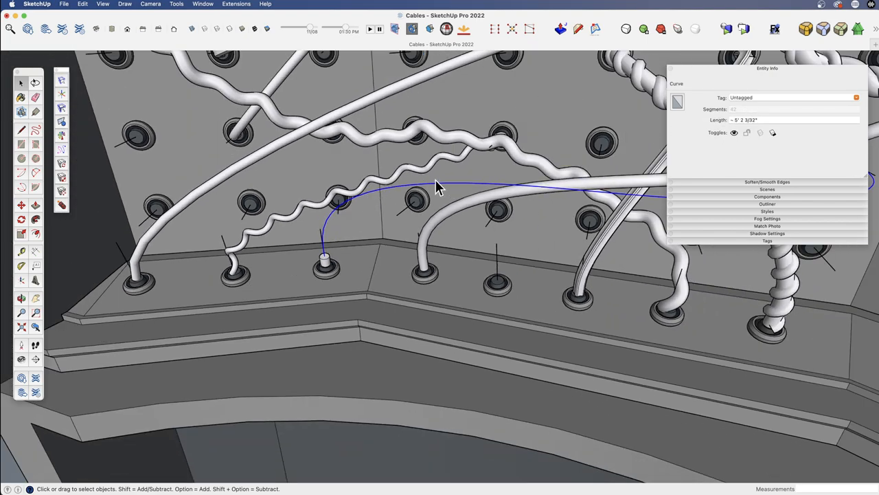
mouse_move(62, 154)
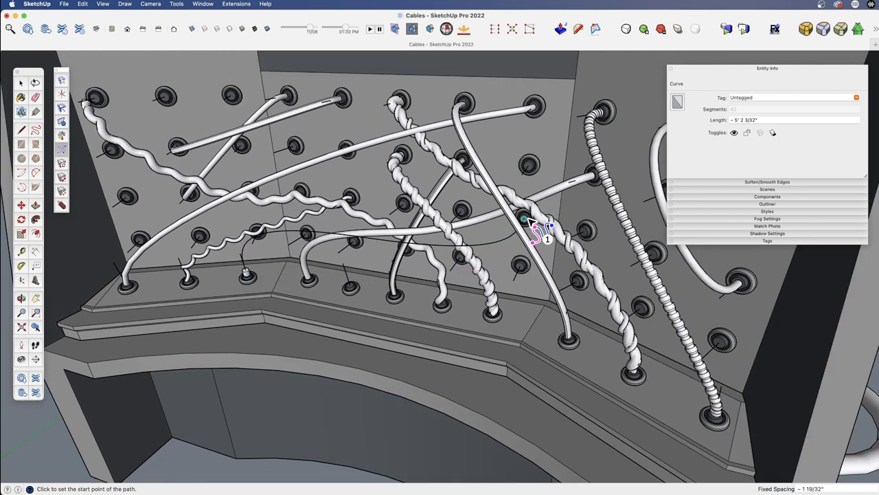
mouse_move(254, 289)
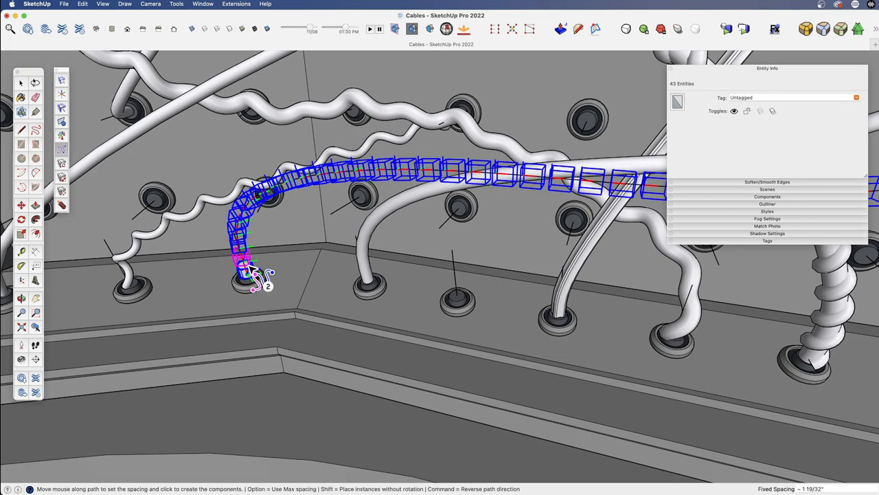
mouse_move(258, 258)
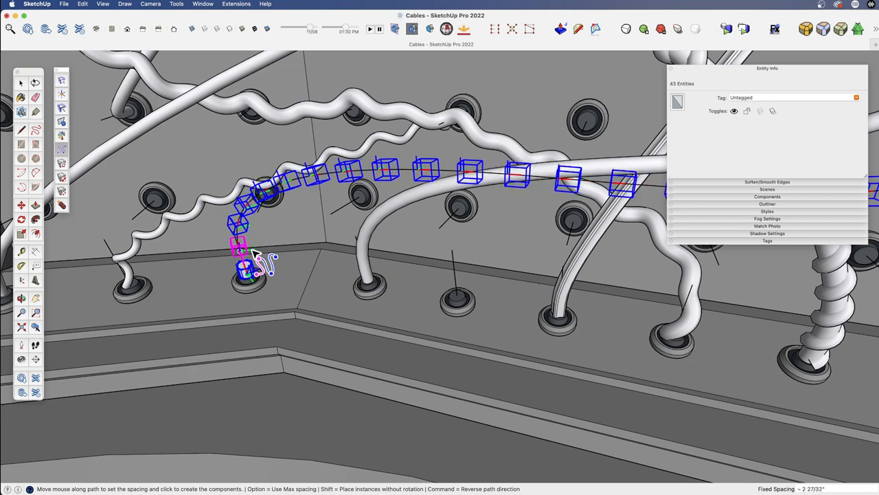
mouse_move(259, 247)
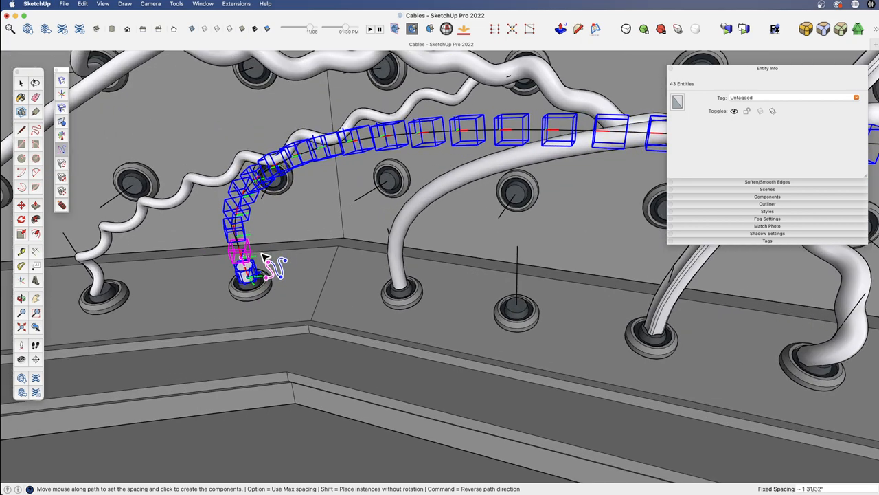
mouse_move(264, 250)
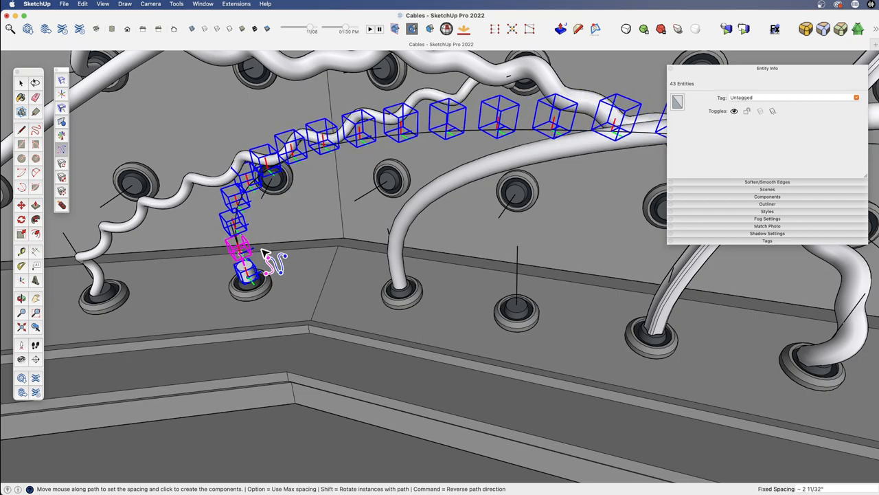
mouse_move(268, 262)
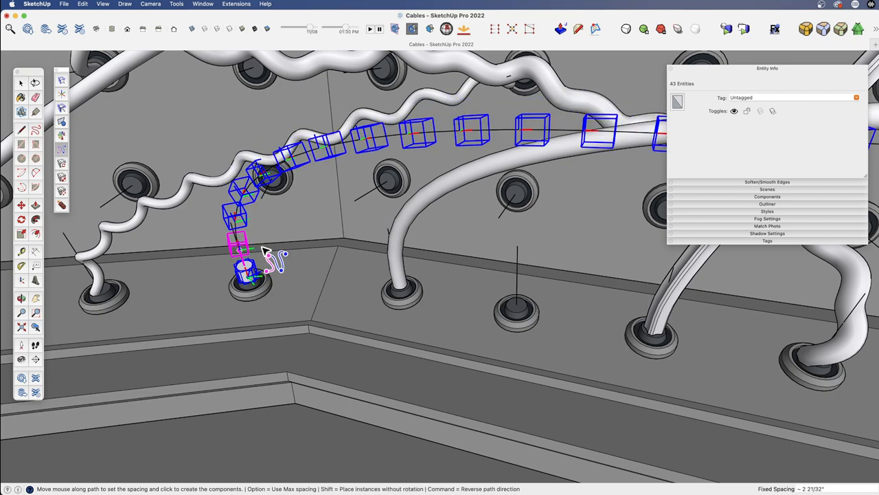
mouse_move(264, 260)
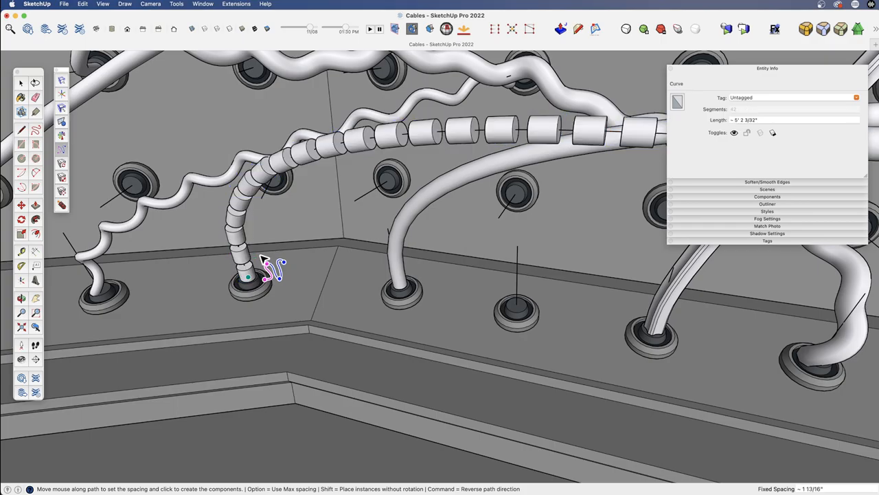
Orbit in to inspect the stub copies strung along the lower curved path
drag(275, 274, 619, 248)
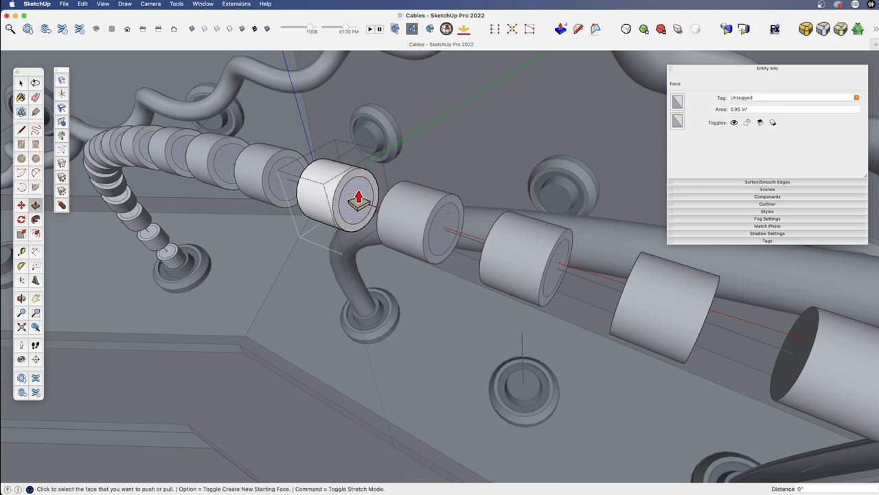
Push/Pull one segment's end face so every copy updates into a ribbed, beaded cable
click(21, 82)
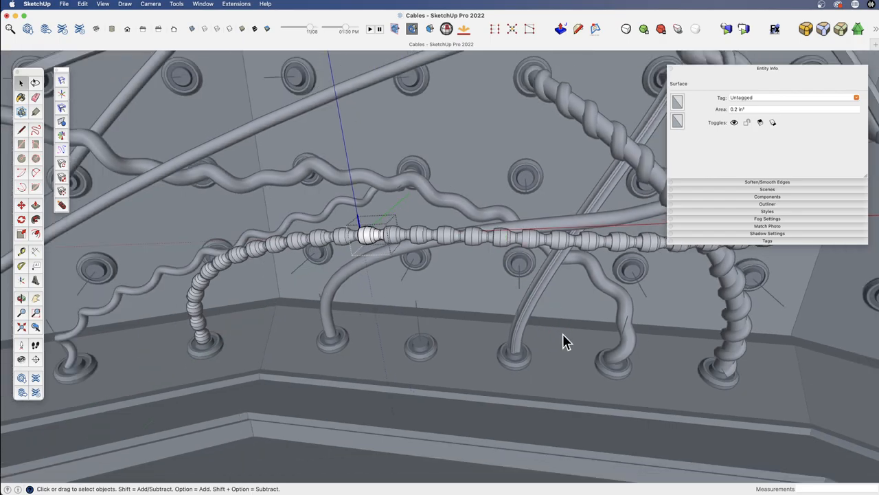
drag(563, 337, 412, 241)
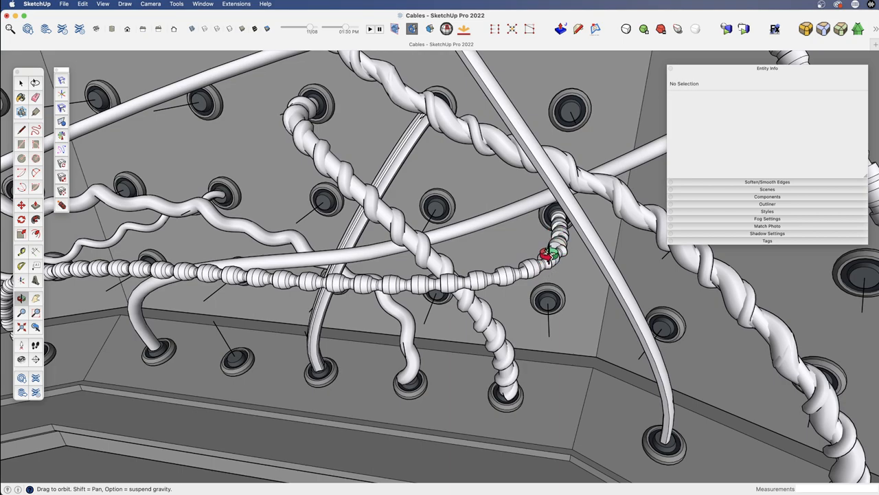
mouse_move(488, 283)
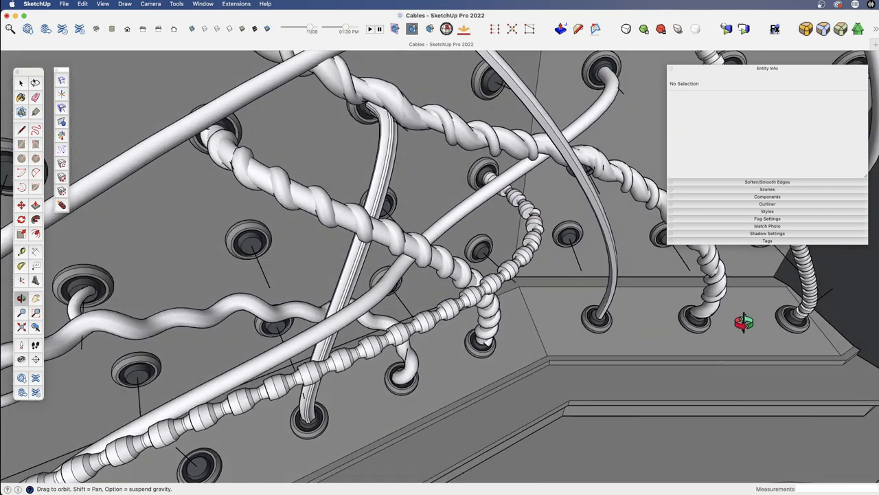
drag(744, 322, 446, 240)
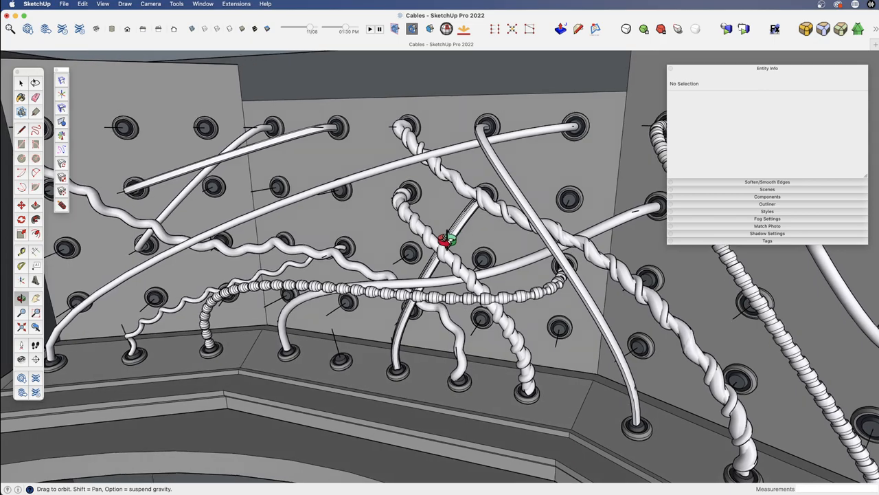
drag(447, 240, 405, 231)
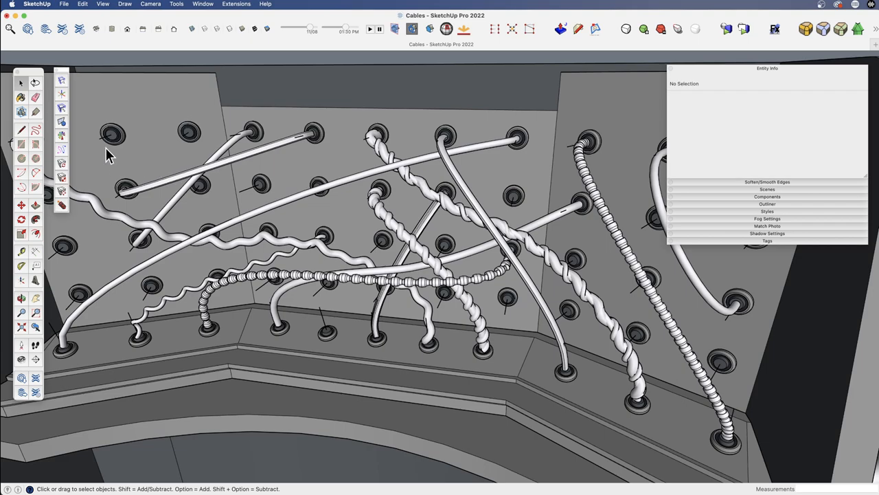
mouse_move(62, 150)
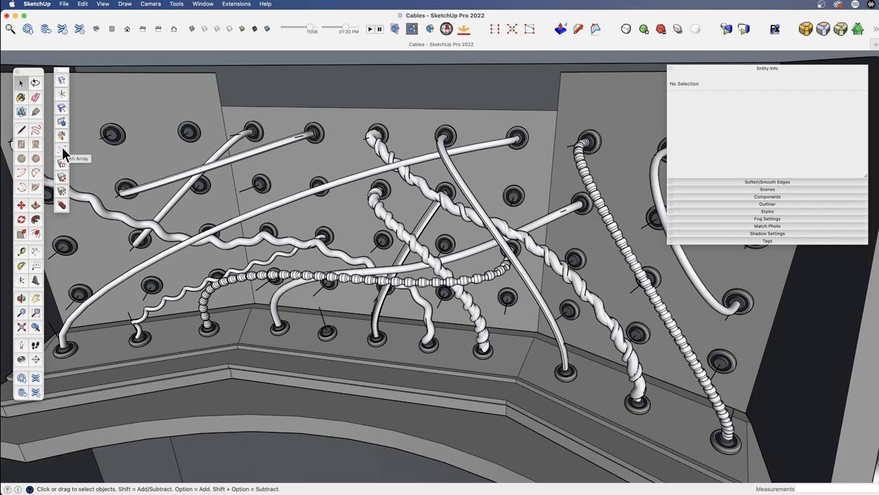